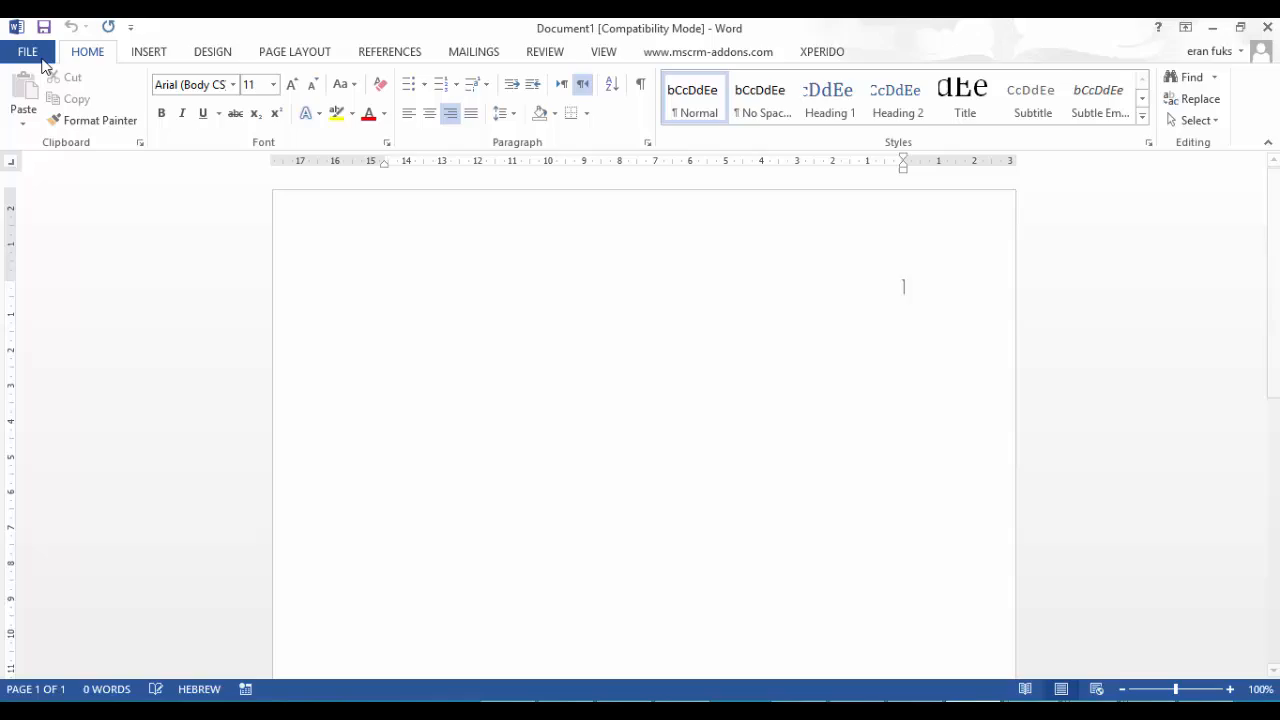
# Enable the Developer tab through Word Options' Customize Ribbon settings.
pyautogui.click(27, 51)
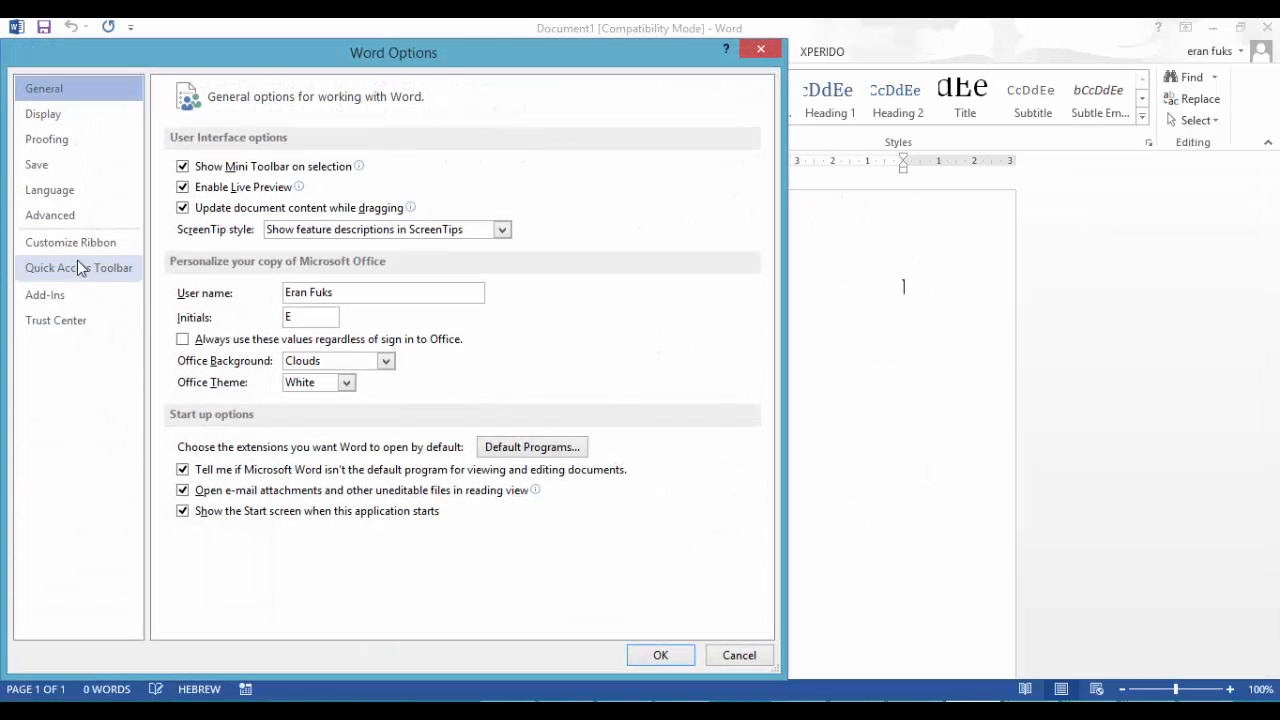
pyautogui.click(70, 242)
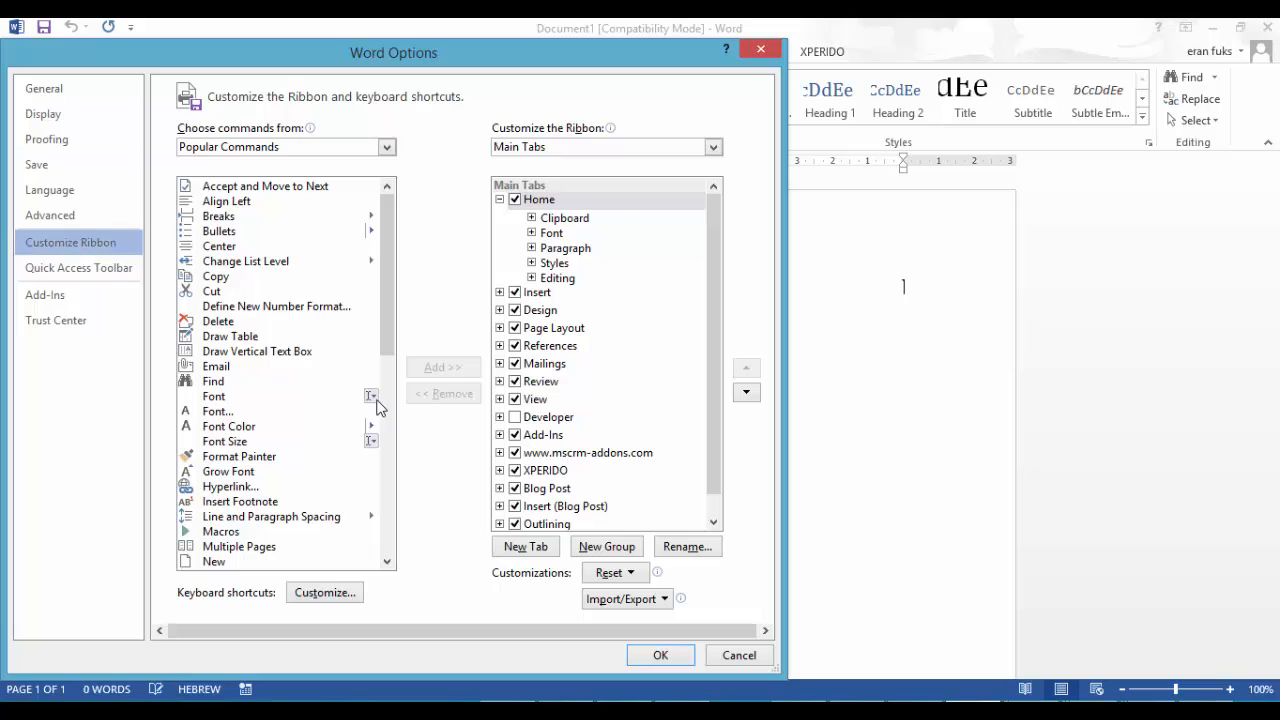
pyautogui.click(547, 417)
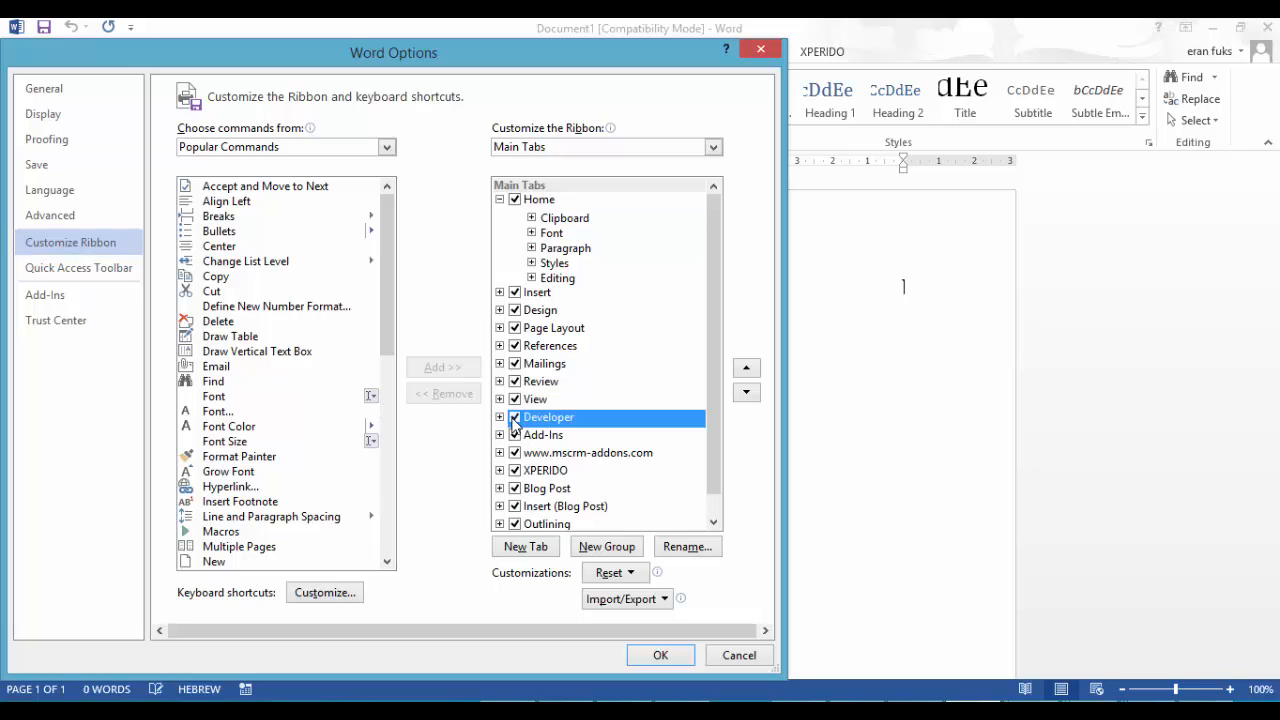
pyautogui.click(660, 655)
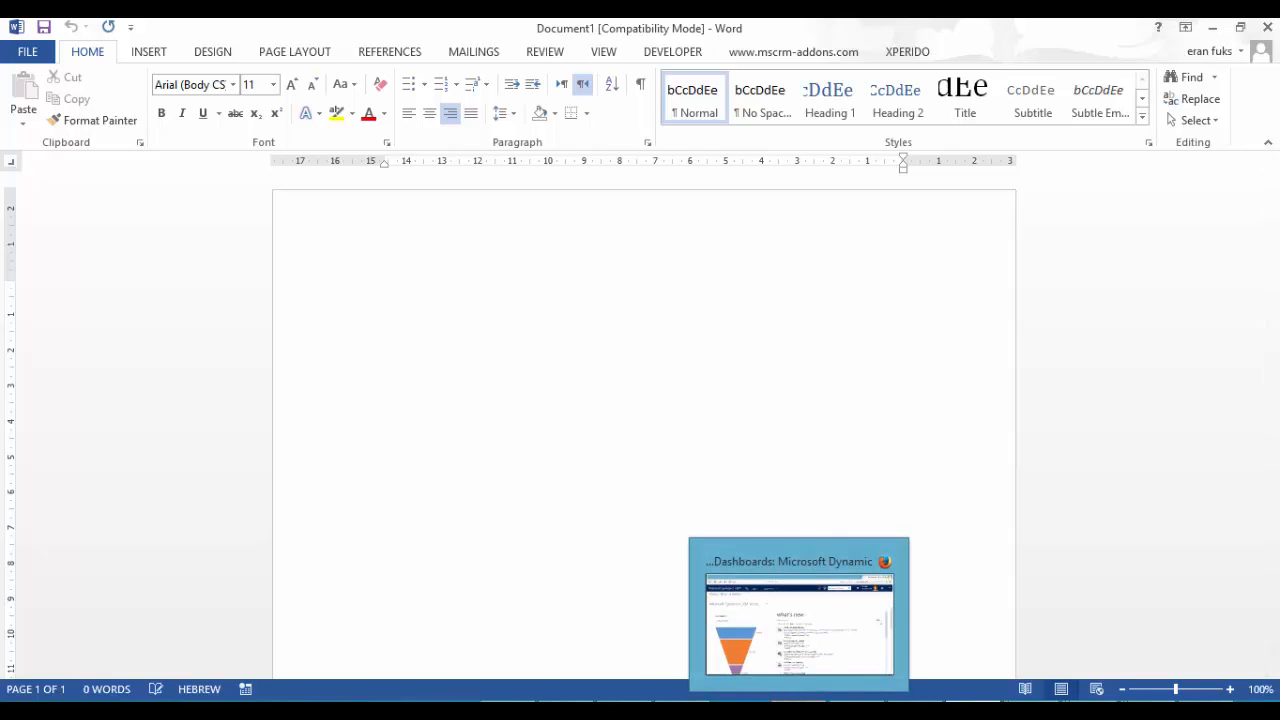
# In Firefox CRM, open Sales > Accounts and show the overflow commands for Word Templates.
pyautogui.click(798, 615)
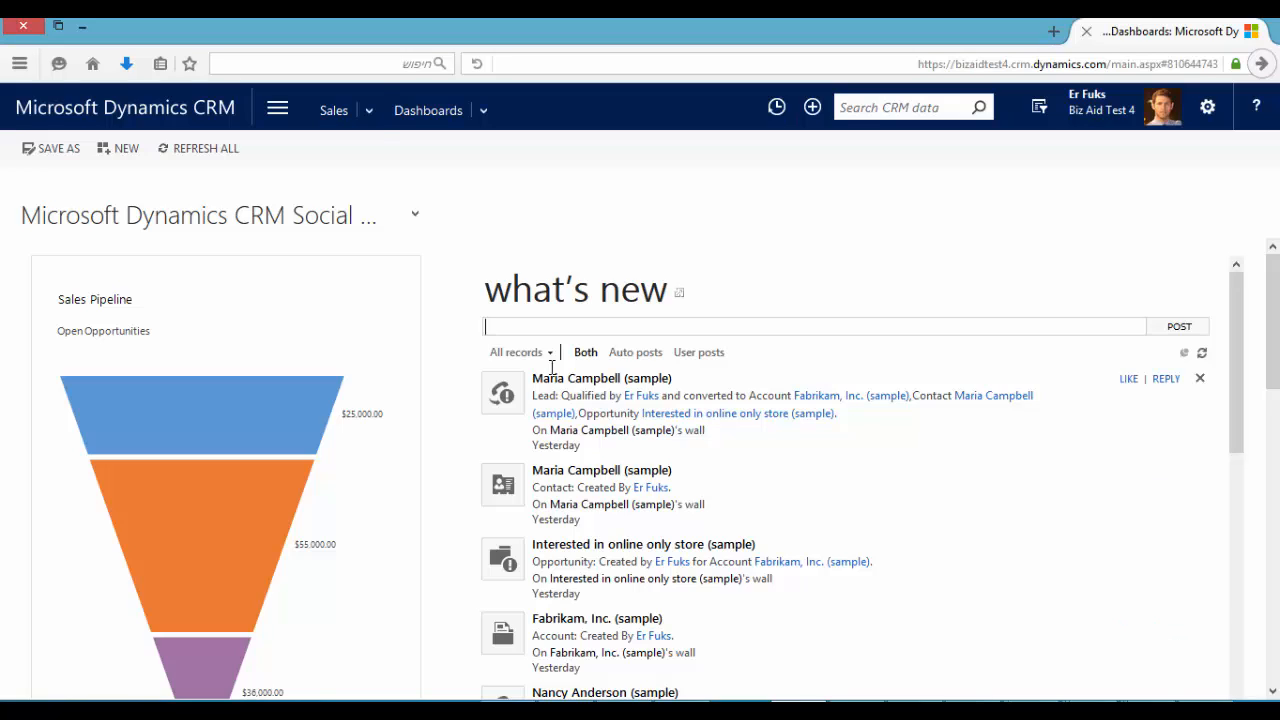
pyautogui.click(369, 110)
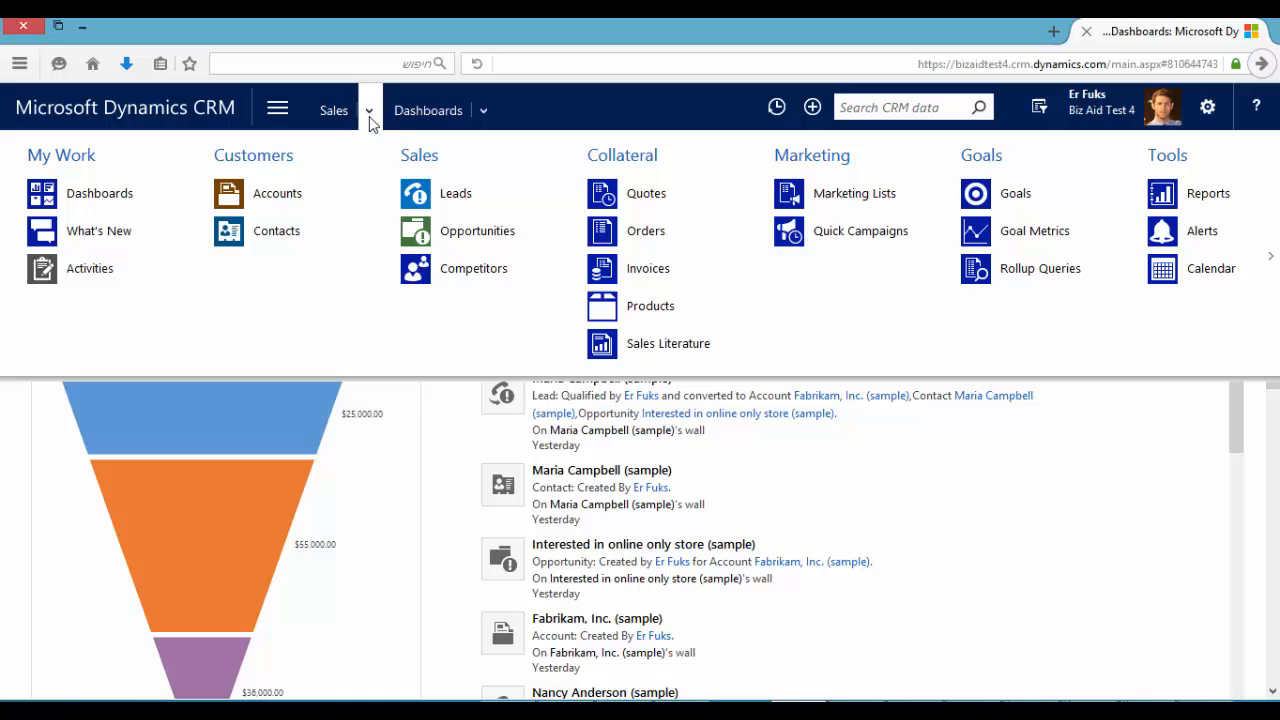
pyautogui.click(277, 193)
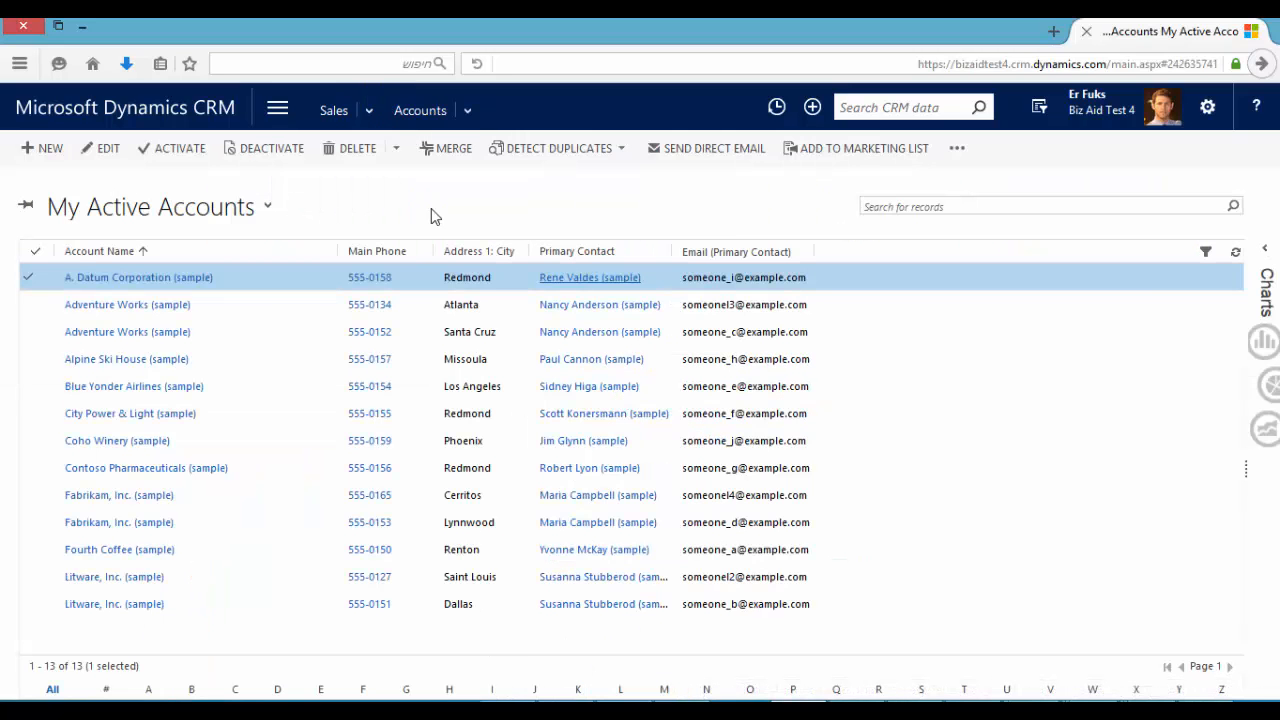
pyautogui.click(956, 148)
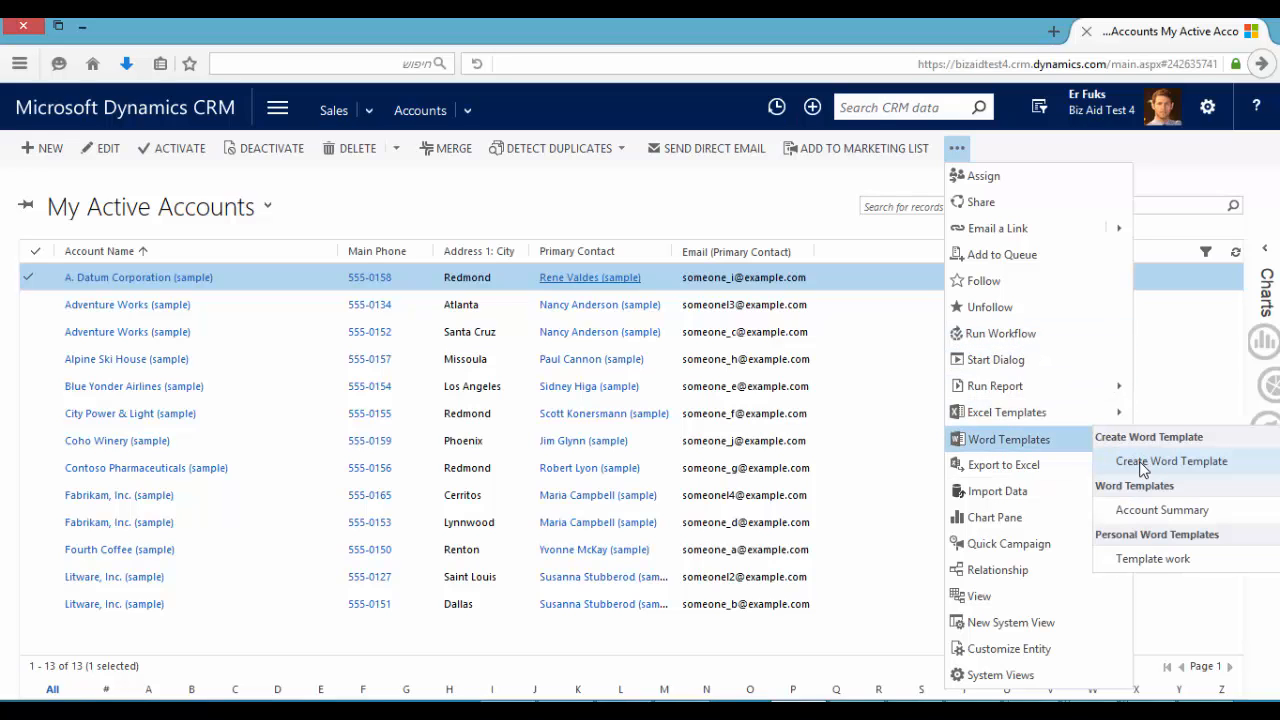
# Create an Account Word template with the Contact 1:N relationship and download it.
pyautogui.click(1171, 461)
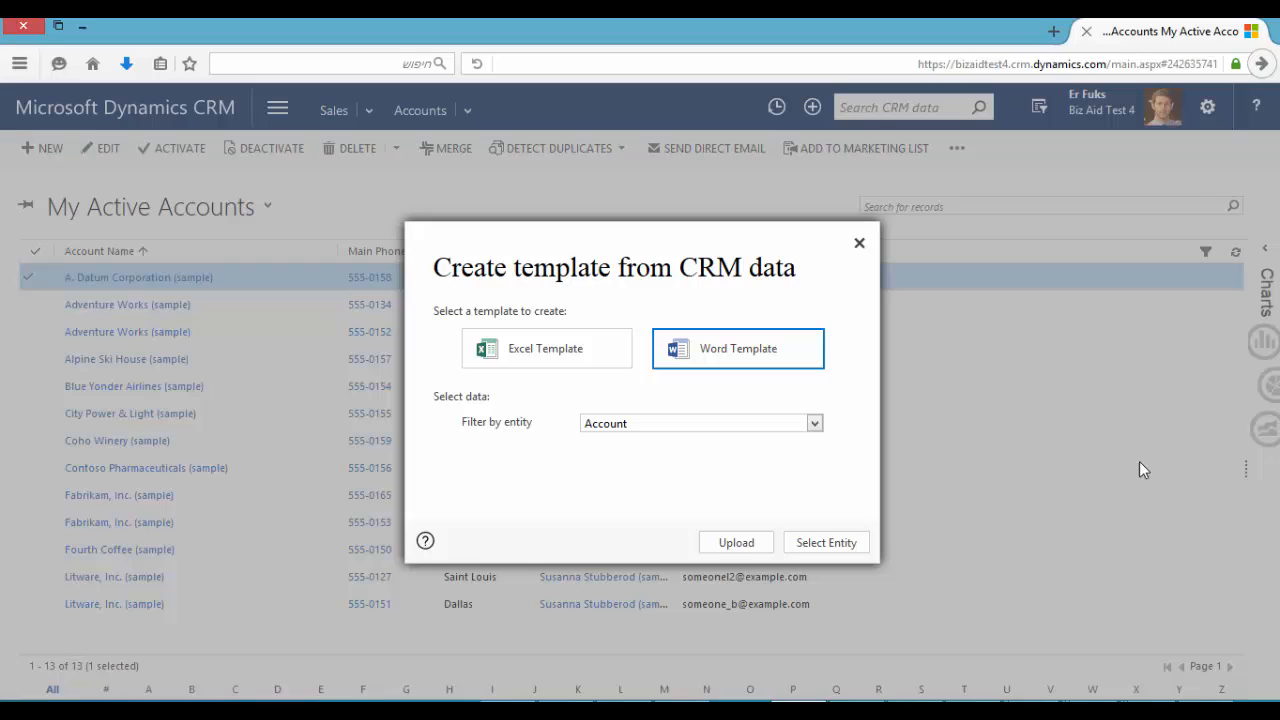
pyautogui.moveTo(839, 543)
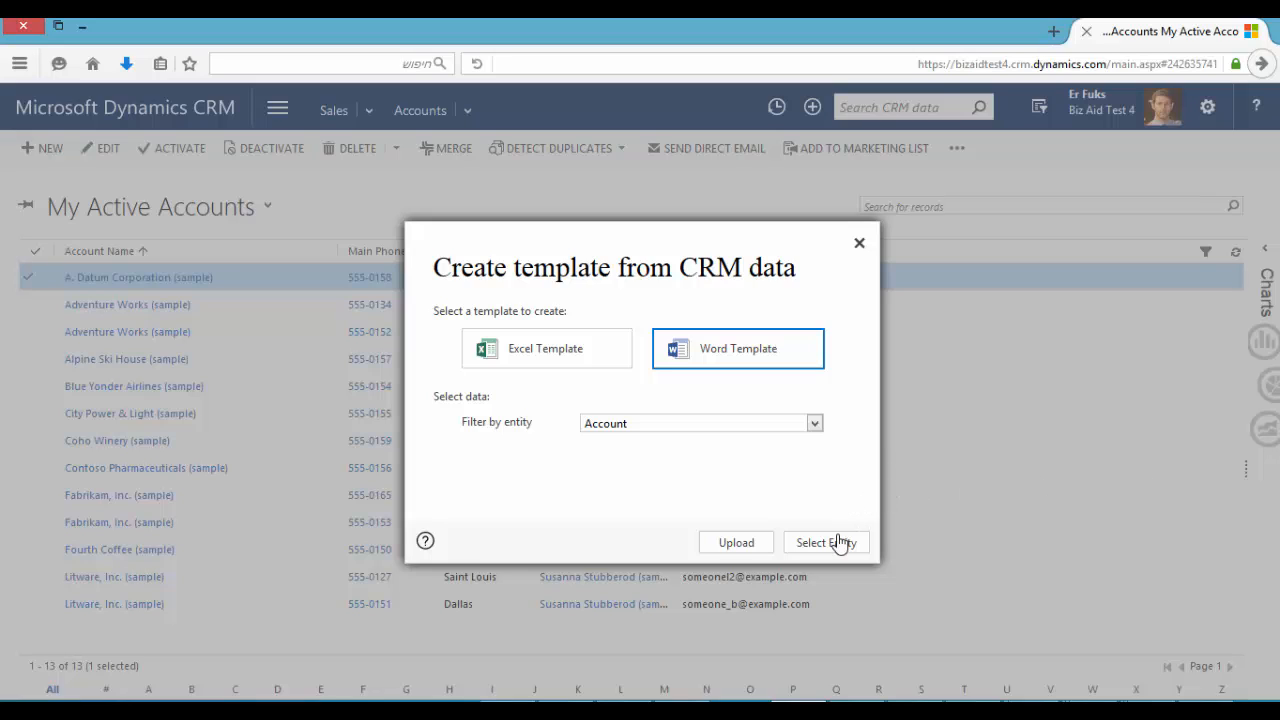
pyautogui.click(826, 542)
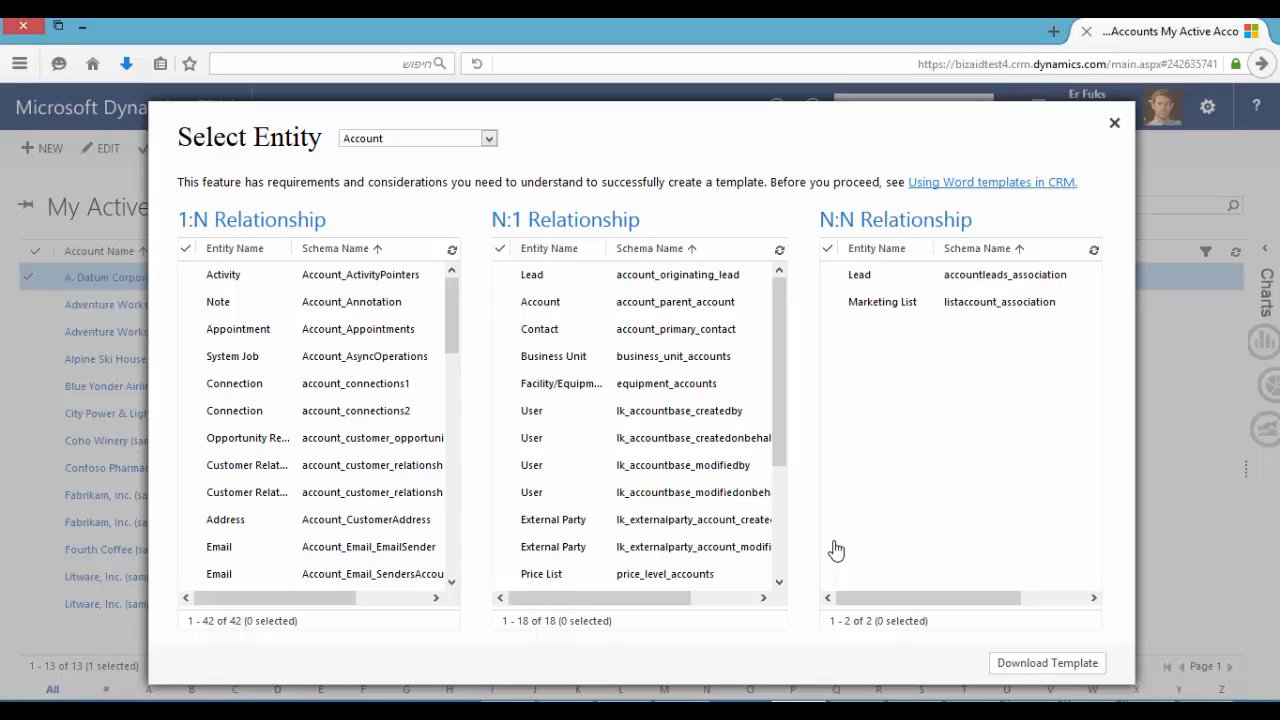
pyautogui.moveTo(590, 340)
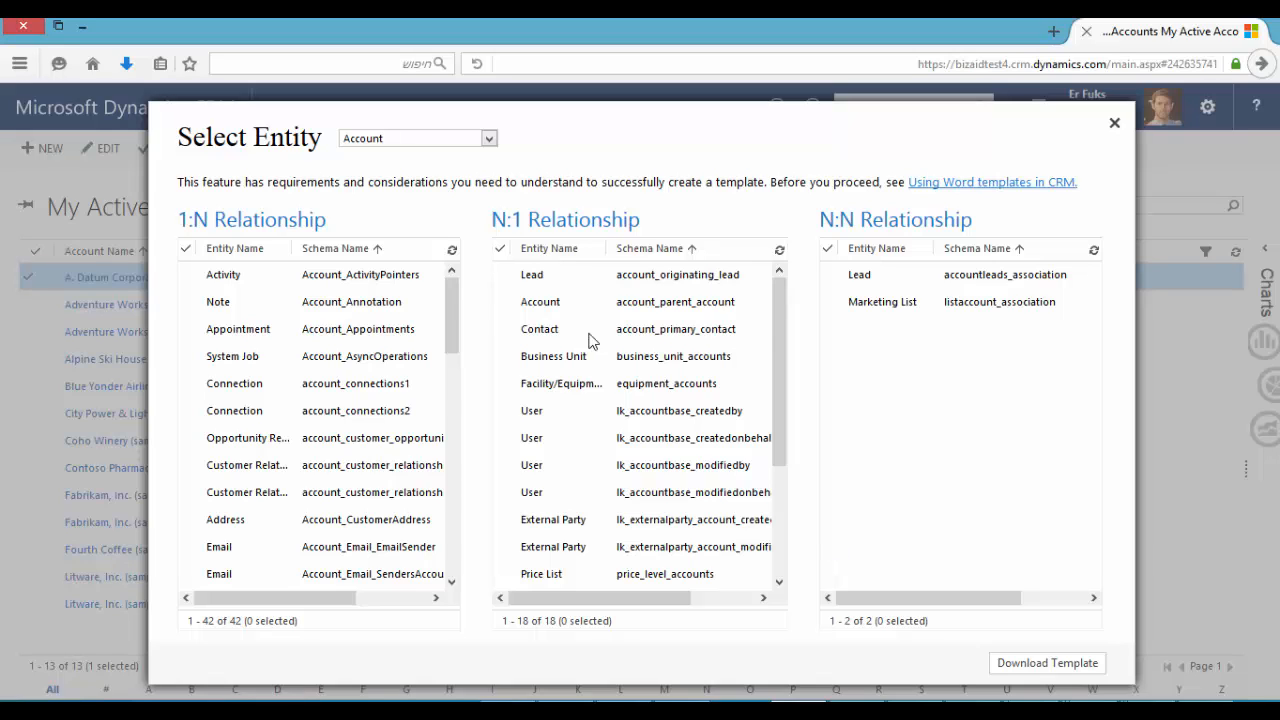
pyautogui.scroll(-3)
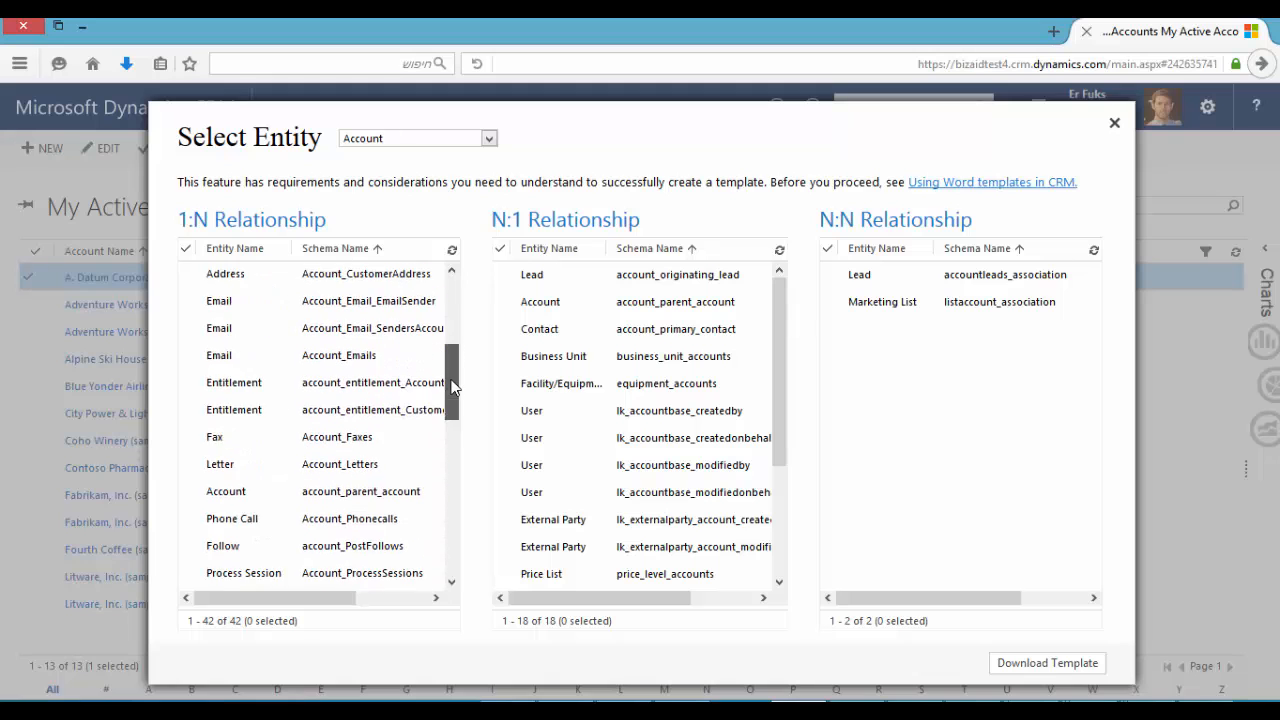
pyautogui.scroll(-3)
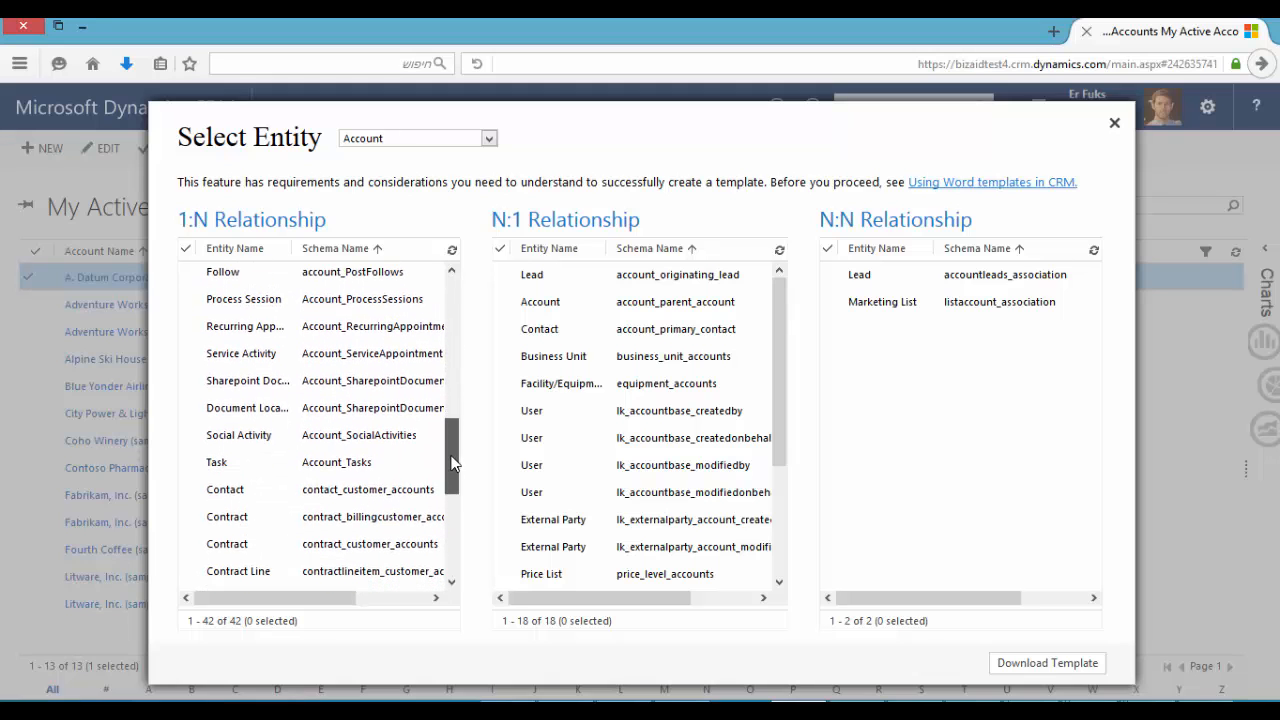
pyautogui.click(225, 483)
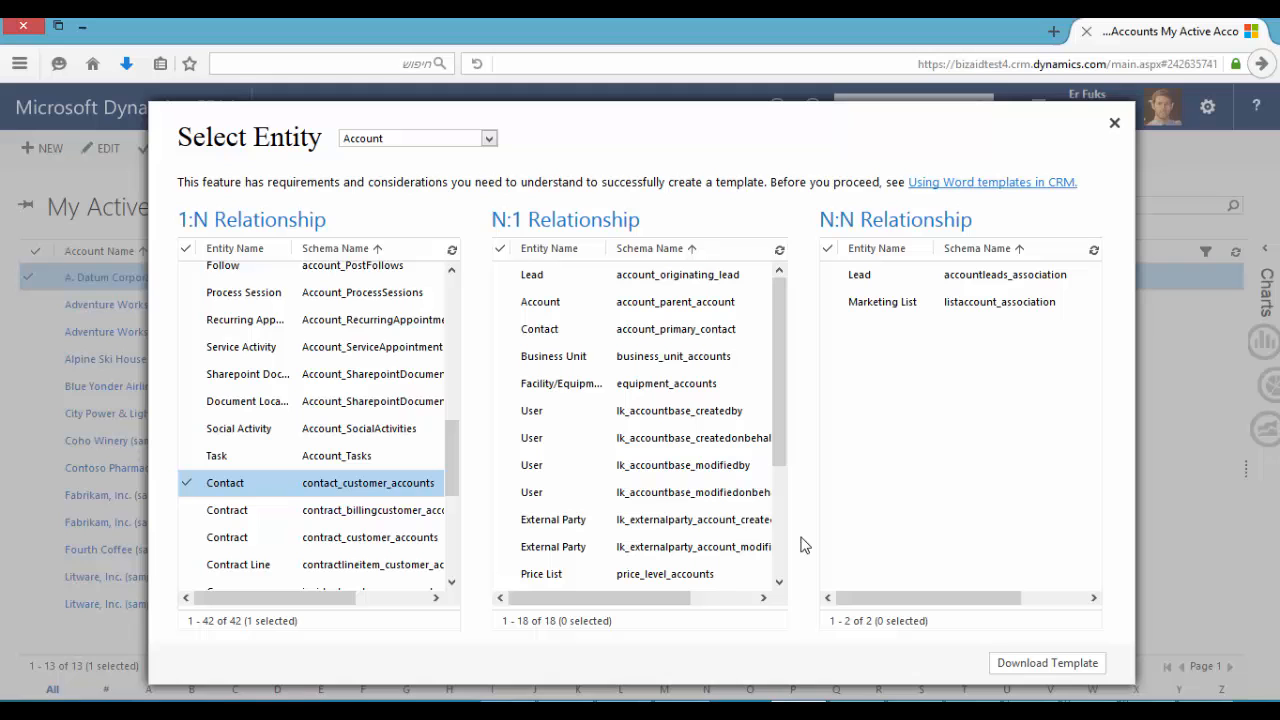
pyautogui.click(1047, 662)
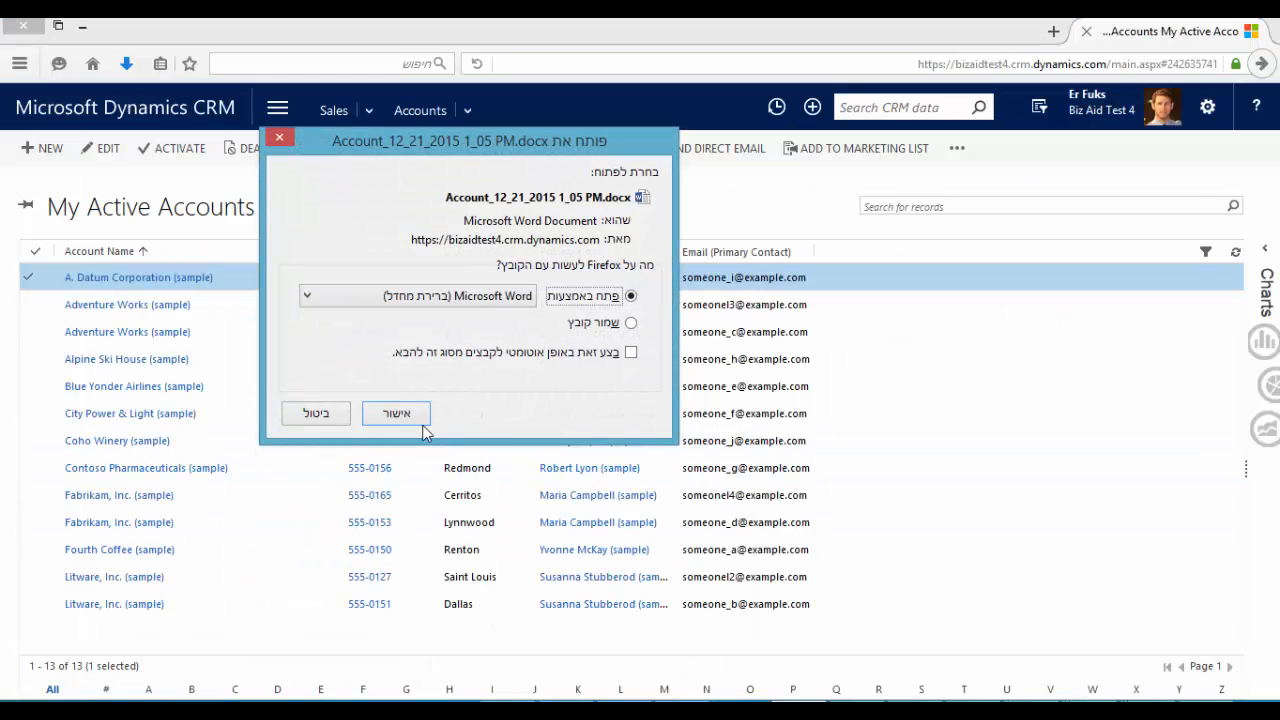
# Open the template for editing and expand account under the urn:microsoft-crm XML part.
pyautogui.click(396, 413)
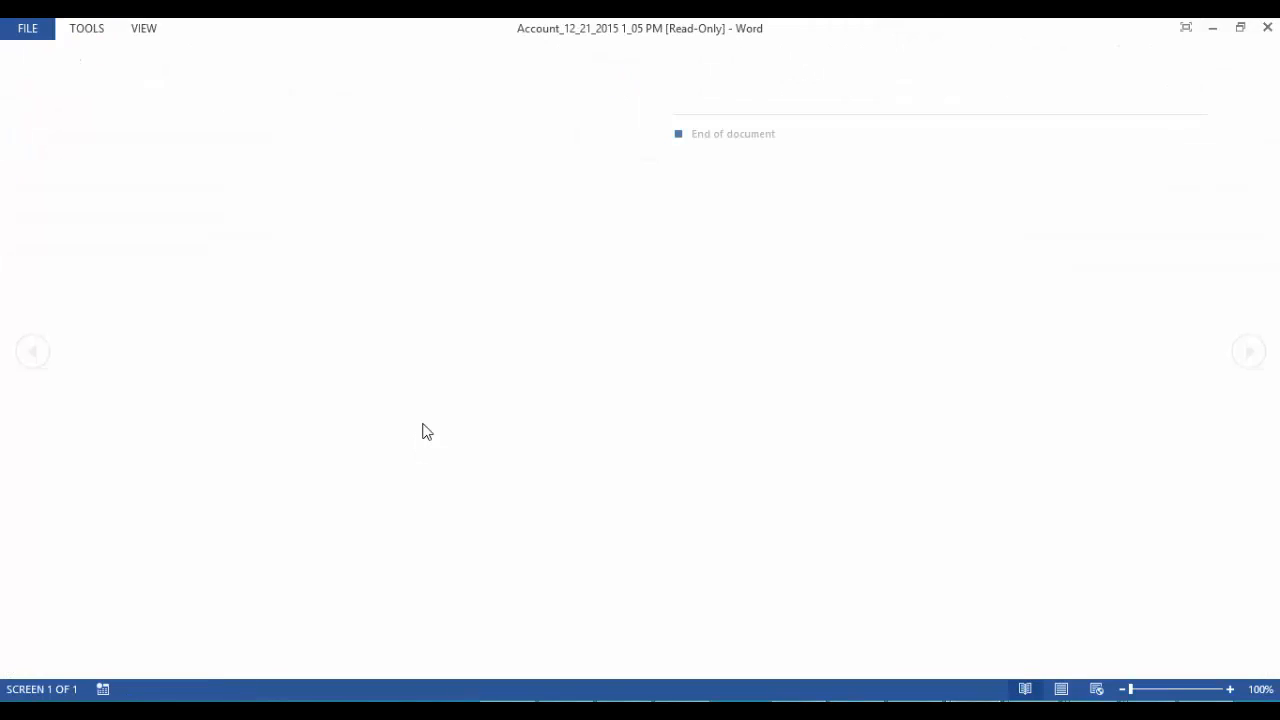
pyautogui.click(27, 28)
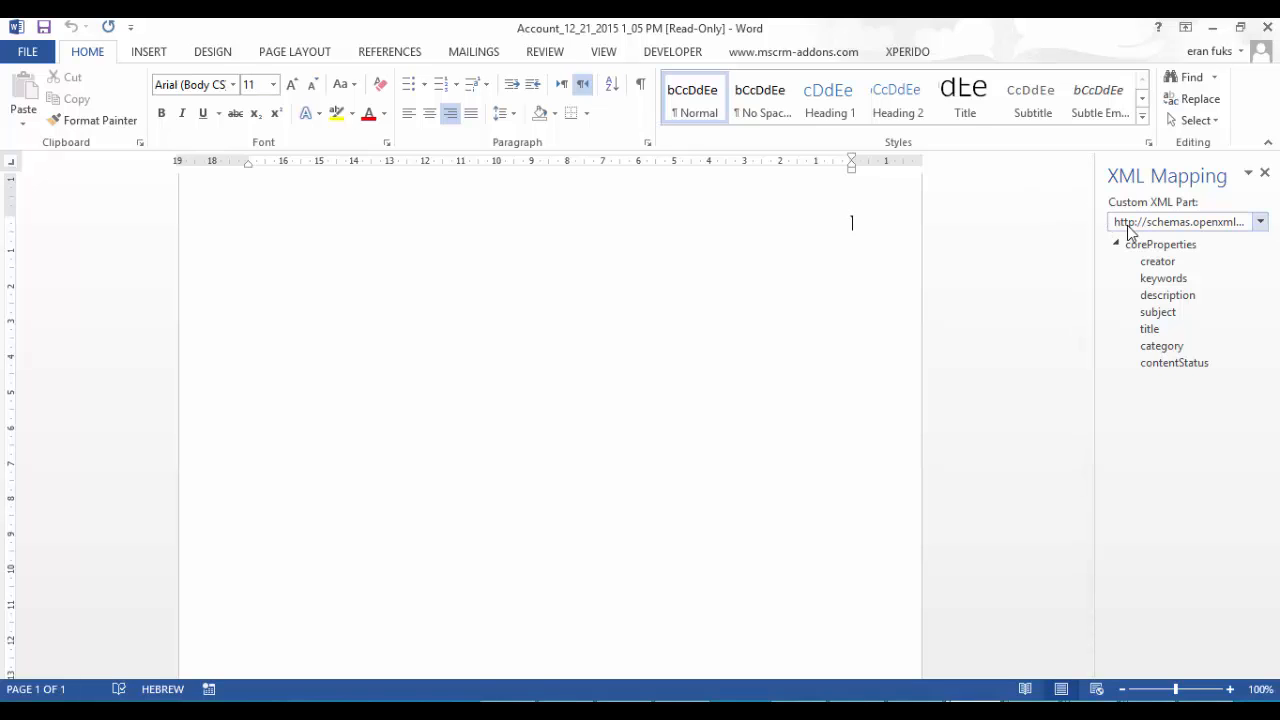
pyautogui.click(1259, 221)
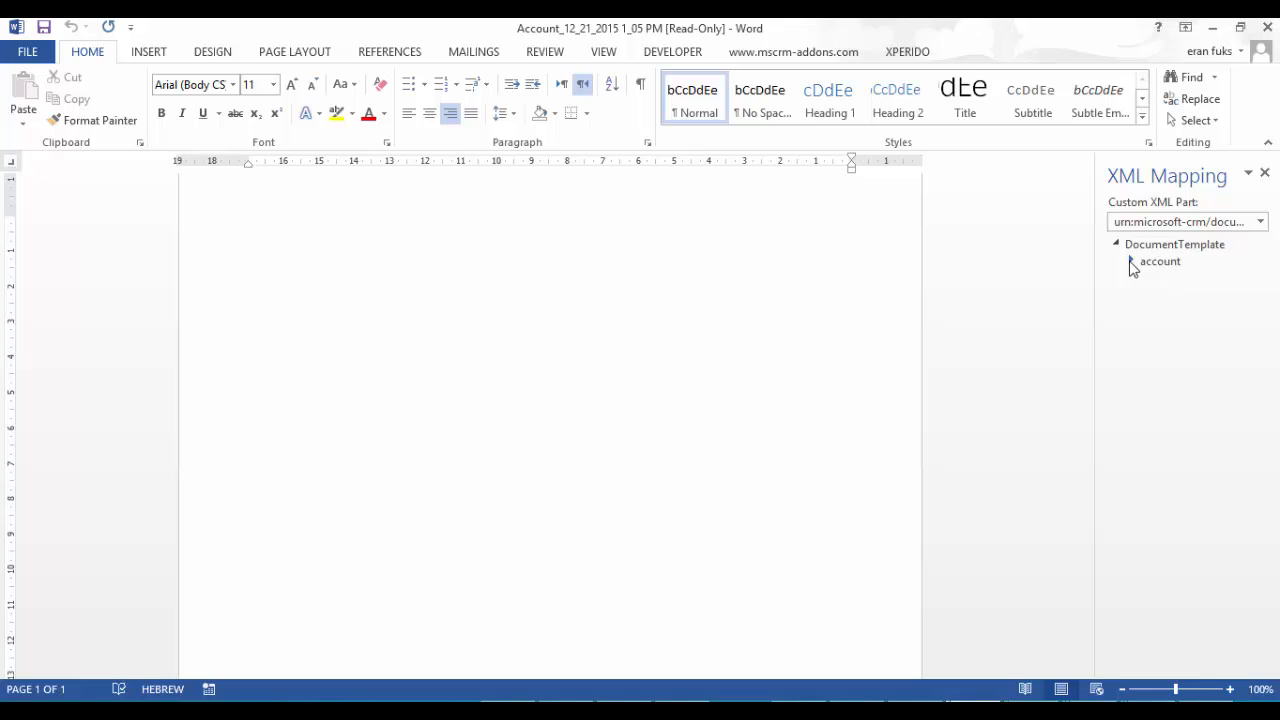
pyautogui.click(1131, 261)
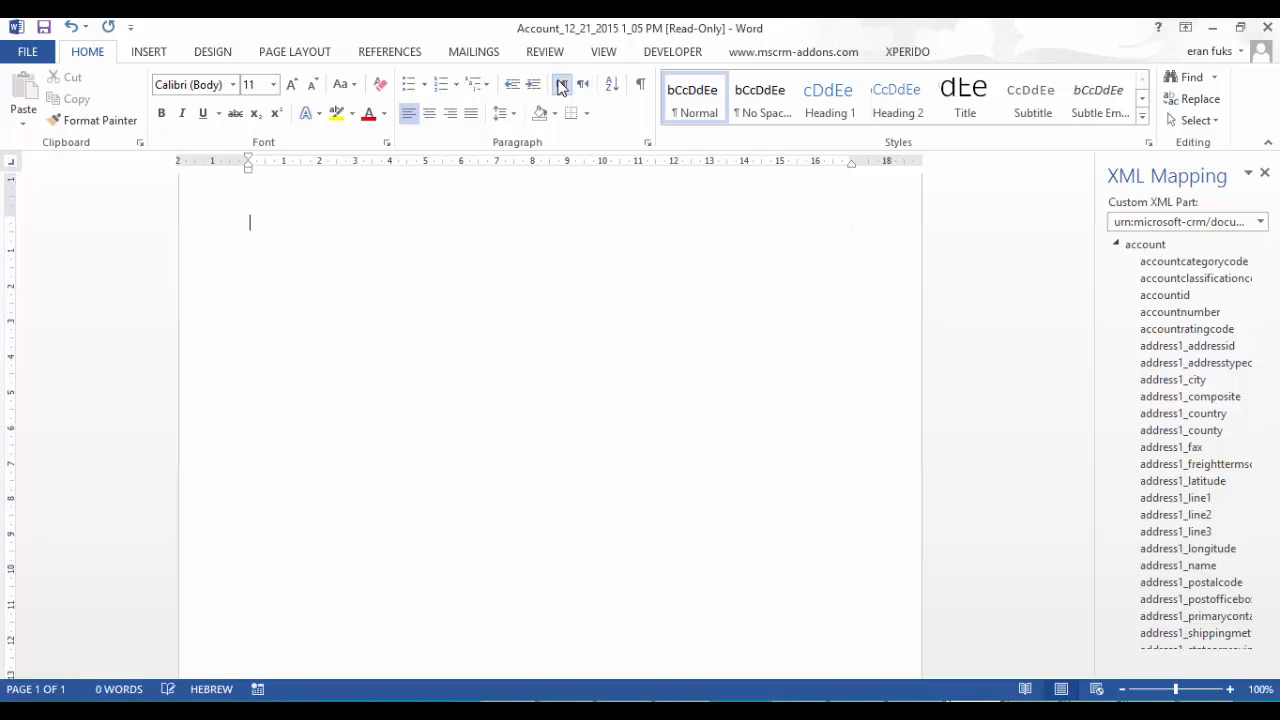
# Type the 'Company Name:' label and bring up insert options for the account name field.
pyautogui.click(561, 84)
pyautogui.write('Company')
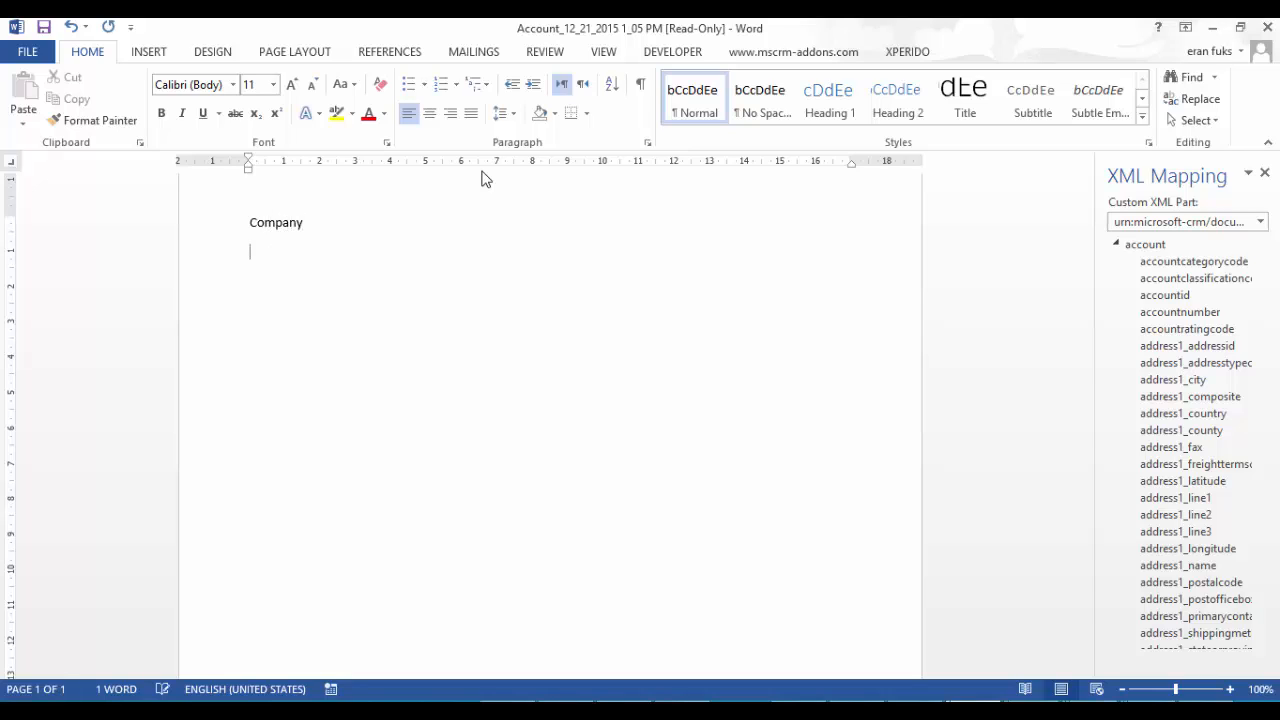
pyautogui.write('N')
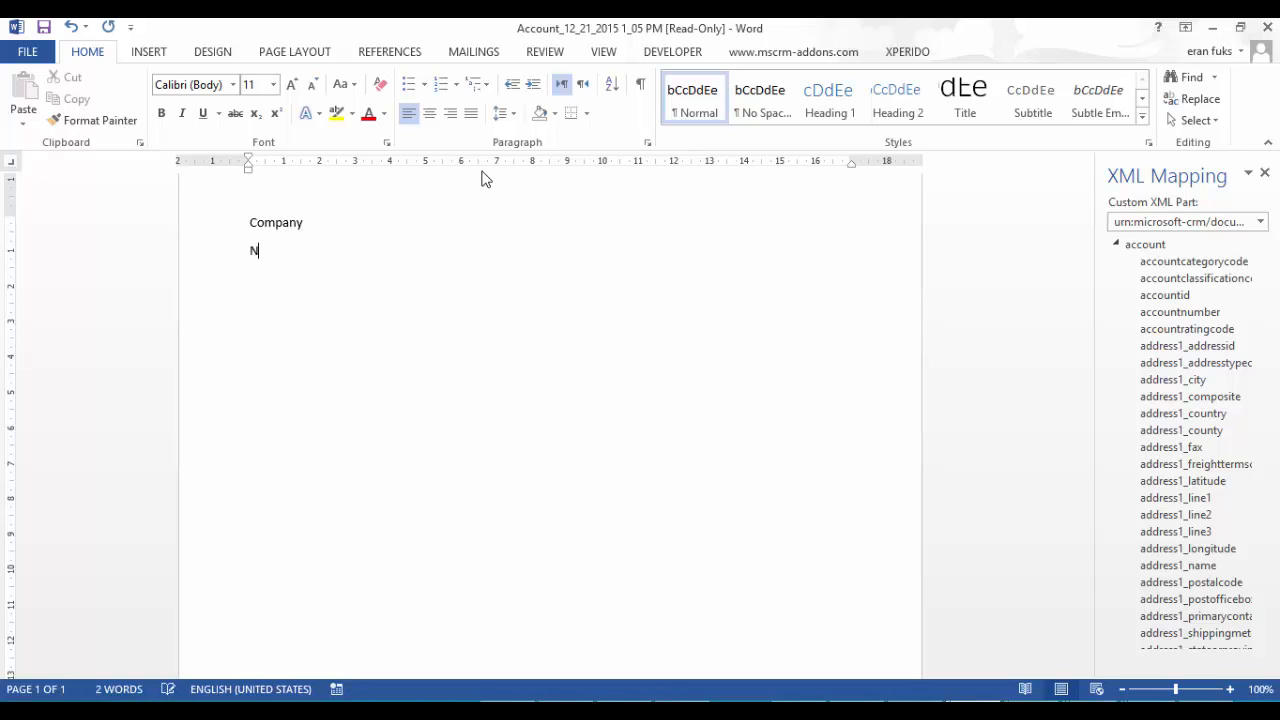
pyautogui.write('ompany Name')
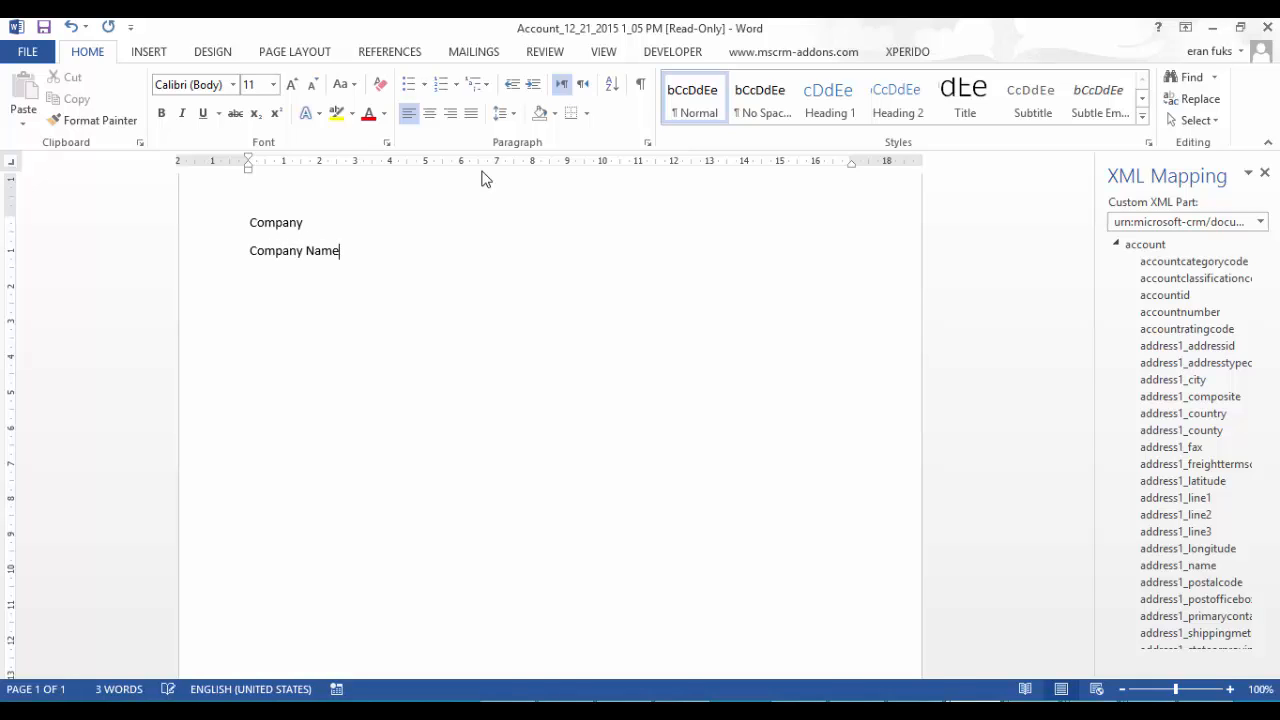
pyautogui.write(':')
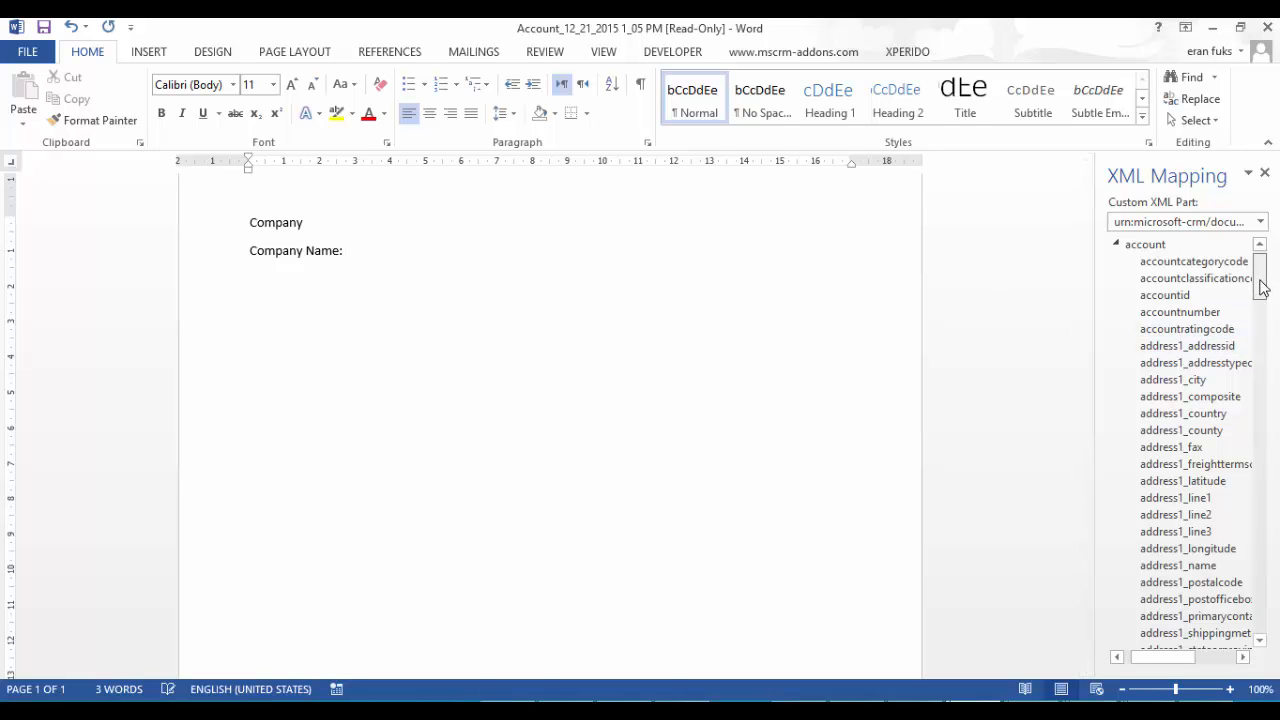
pyautogui.scroll(-3)
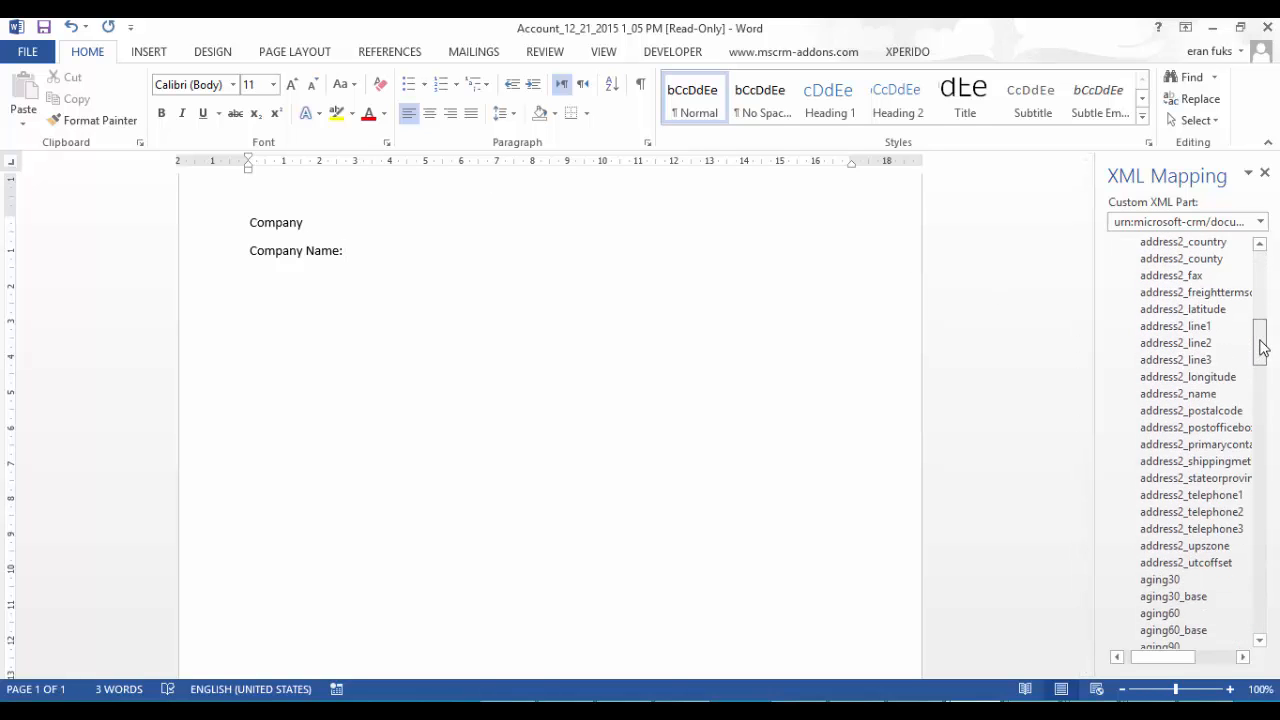
pyautogui.scroll(-3)
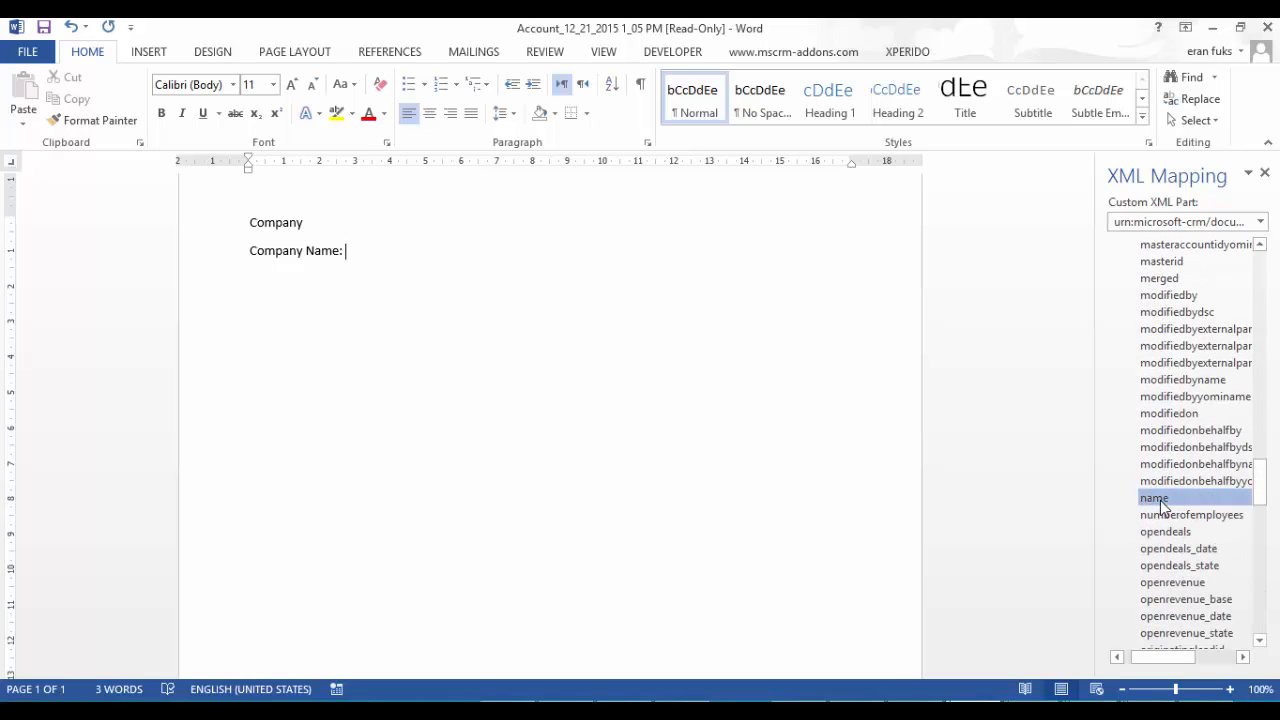
pyautogui.rightClick(1154, 498)
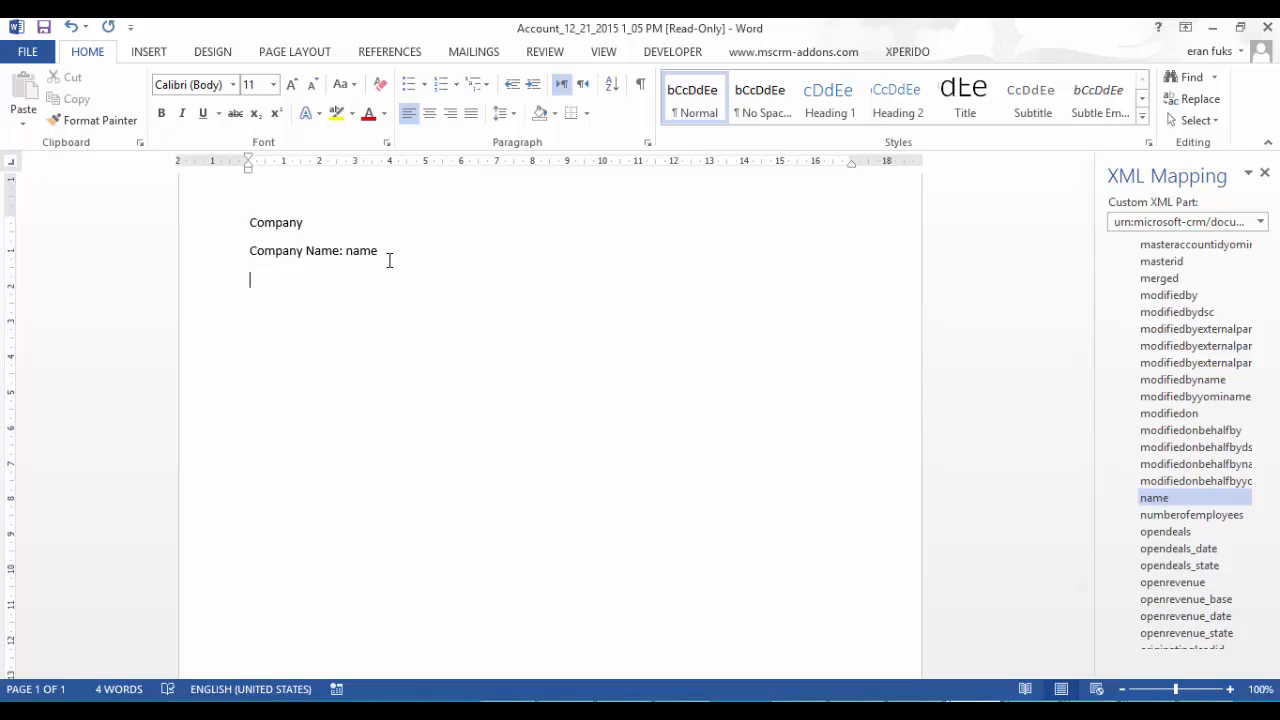
# Type 'Num. Of Employees:' and insert the numberofemployees field as a content control.
pyautogui.write('Num')
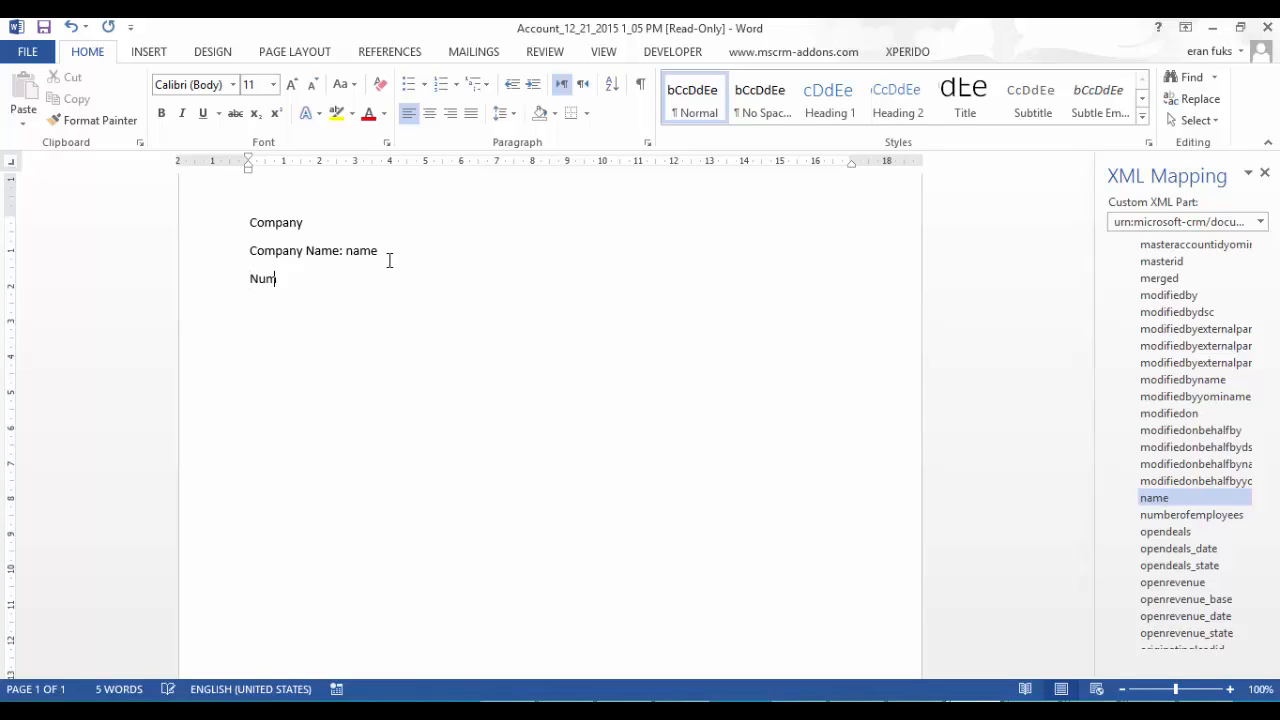
pyautogui.write('. Of')
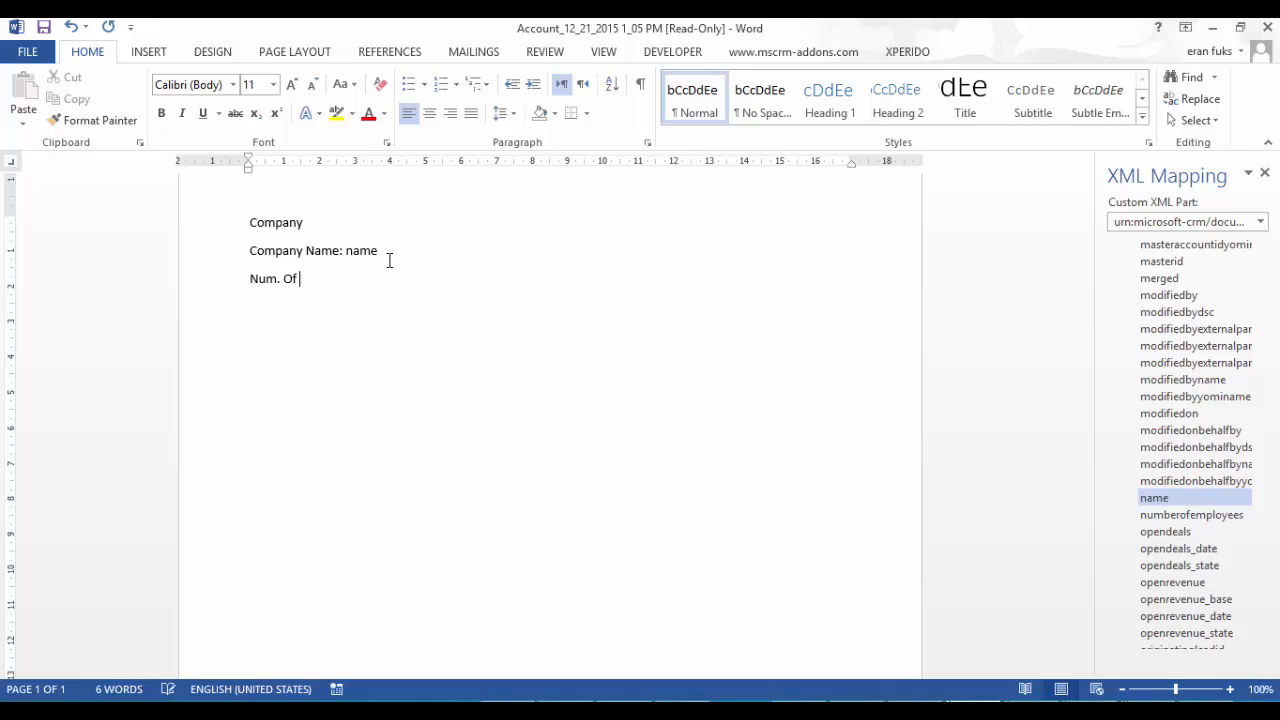
pyautogui.write('Employ')
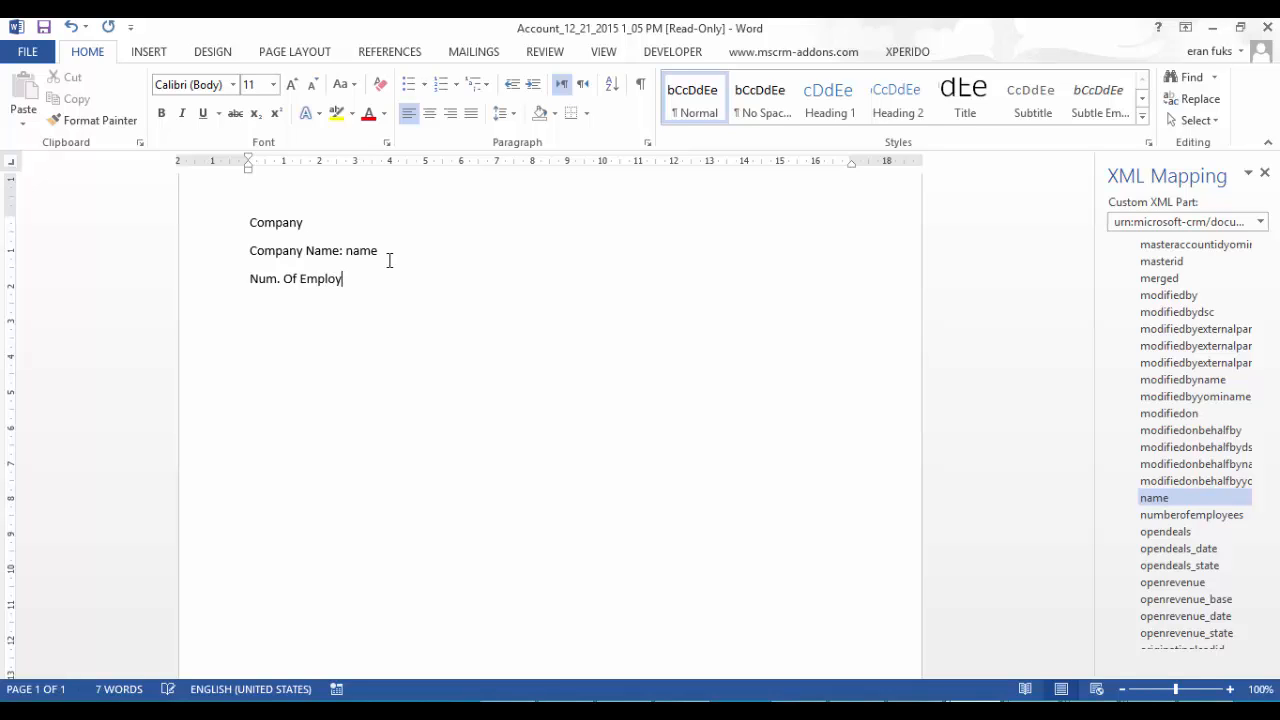
pyautogui.write('ees:')
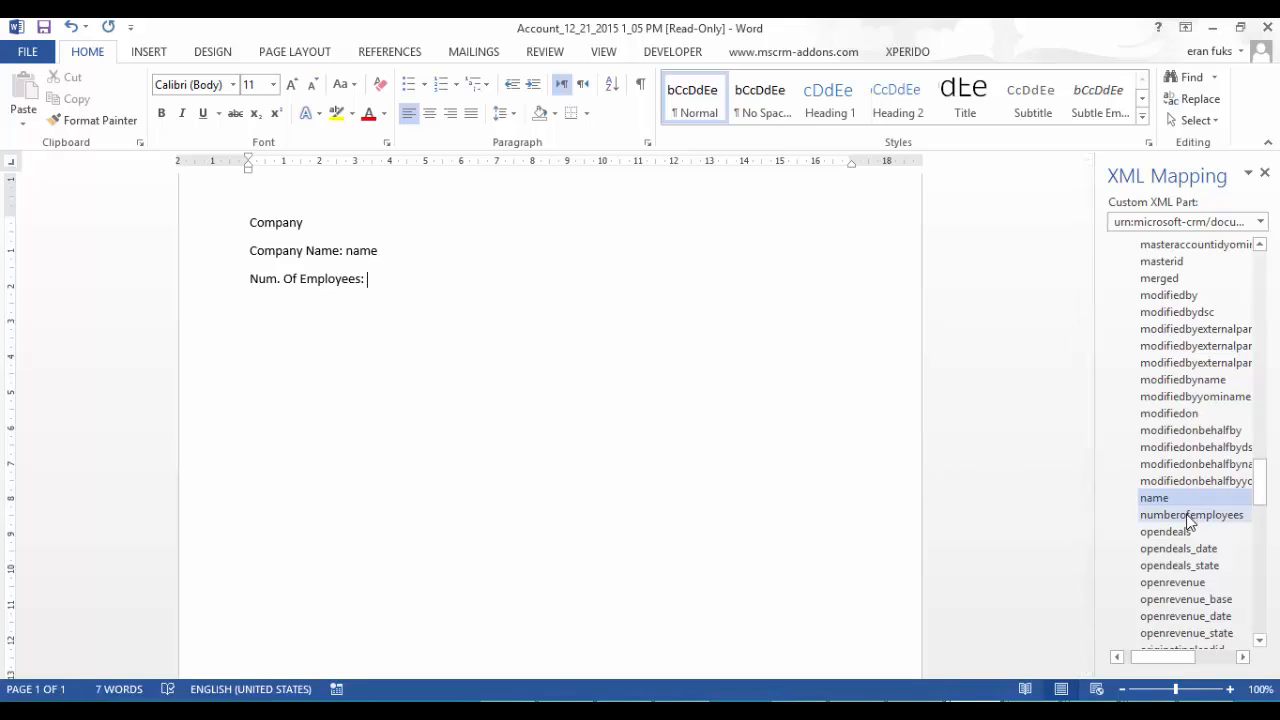
pyautogui.rightClick(1191, 514)
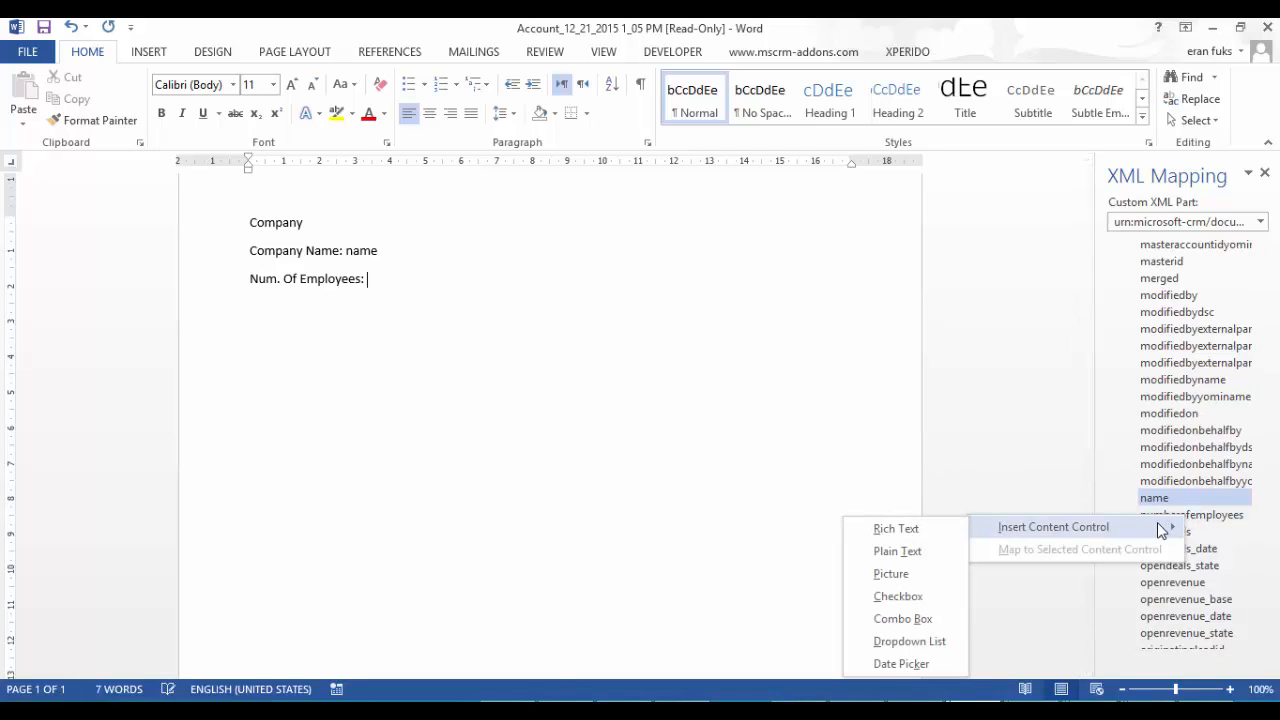
pyautogui.click(897, 551)
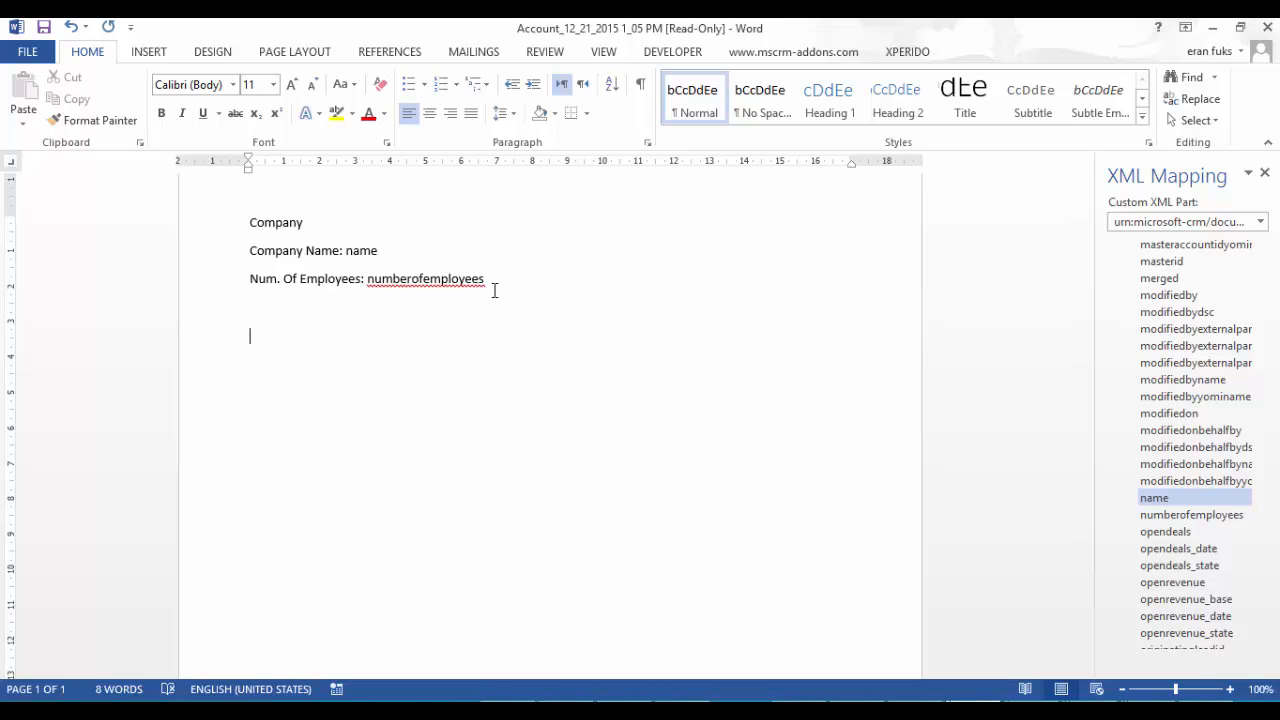
# Type the 'Contacts list' heading below it.
pyautogui.write('c')
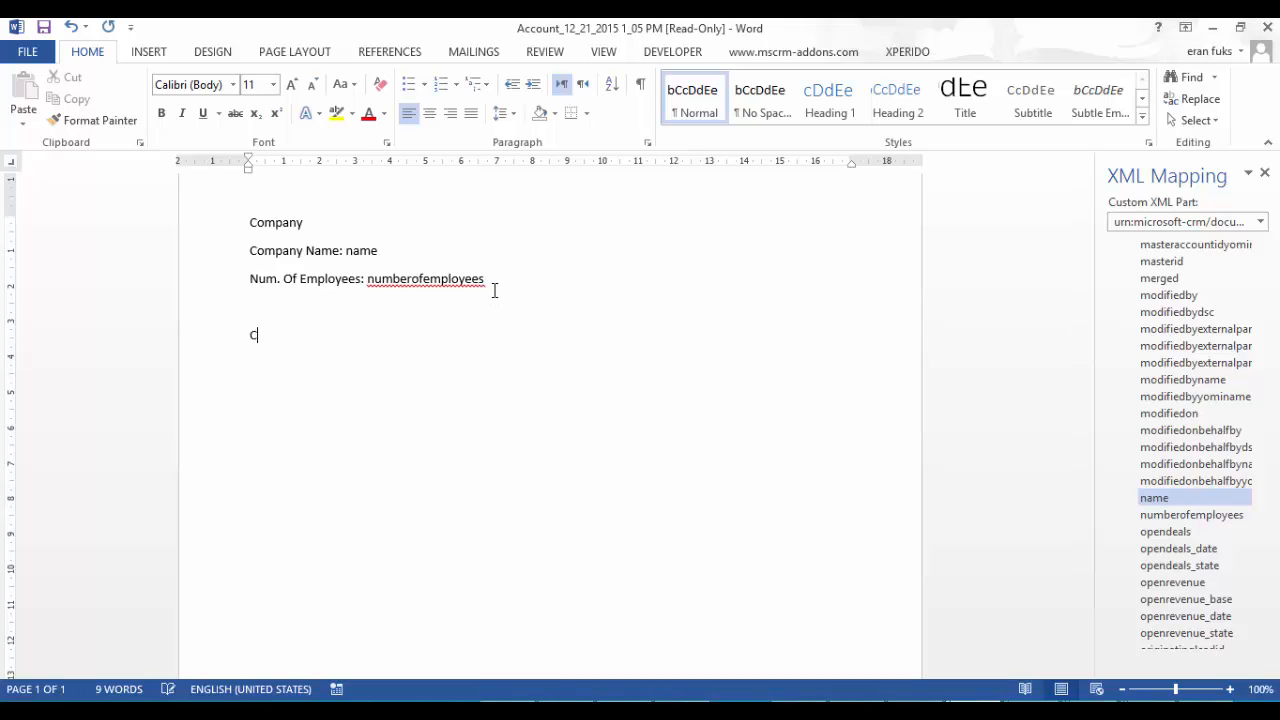
pyautogui.write('ontac')
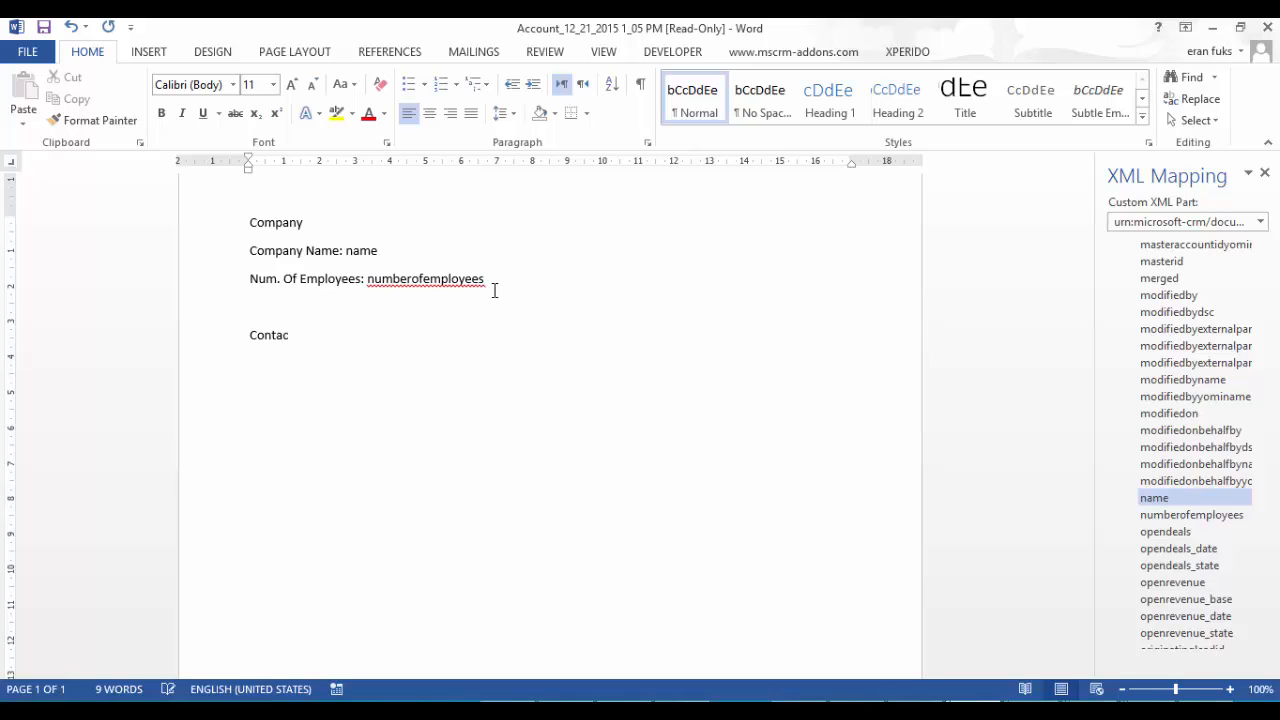
pyautogui.write('ts list')
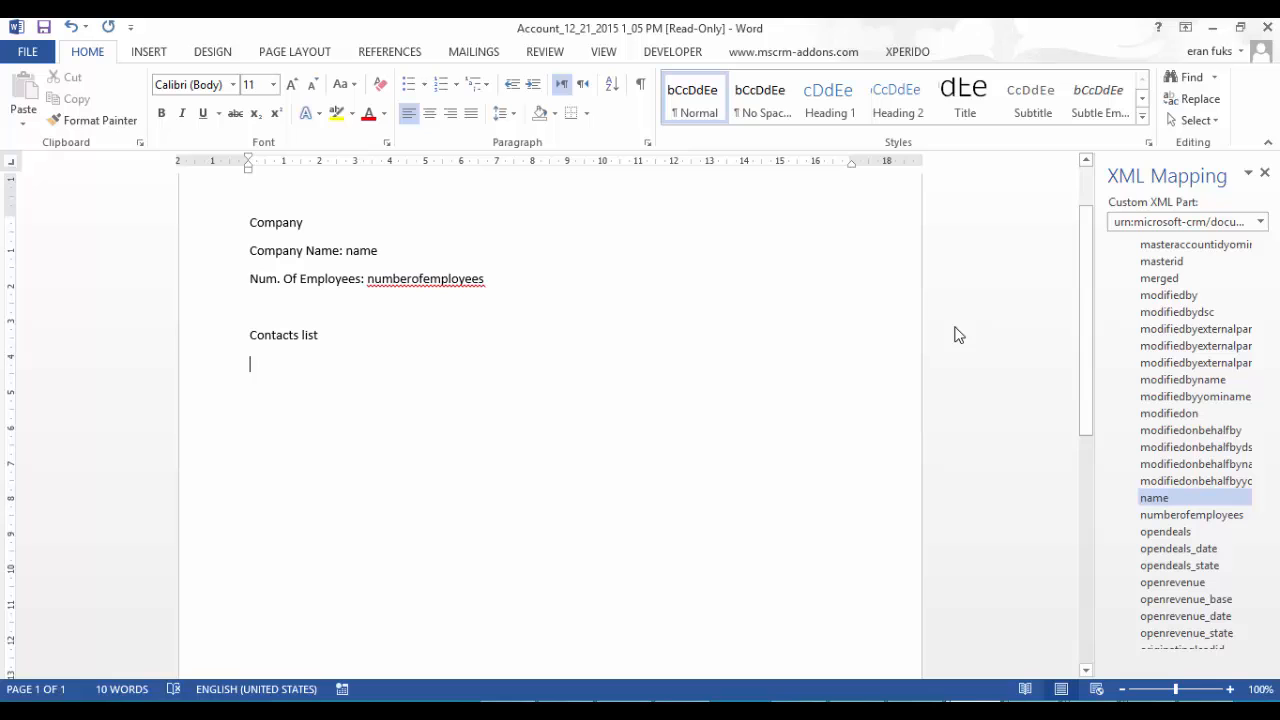
# Insert a 3x2 table from the Insert tab's Table picker.
pyautogui.click(148, 51)
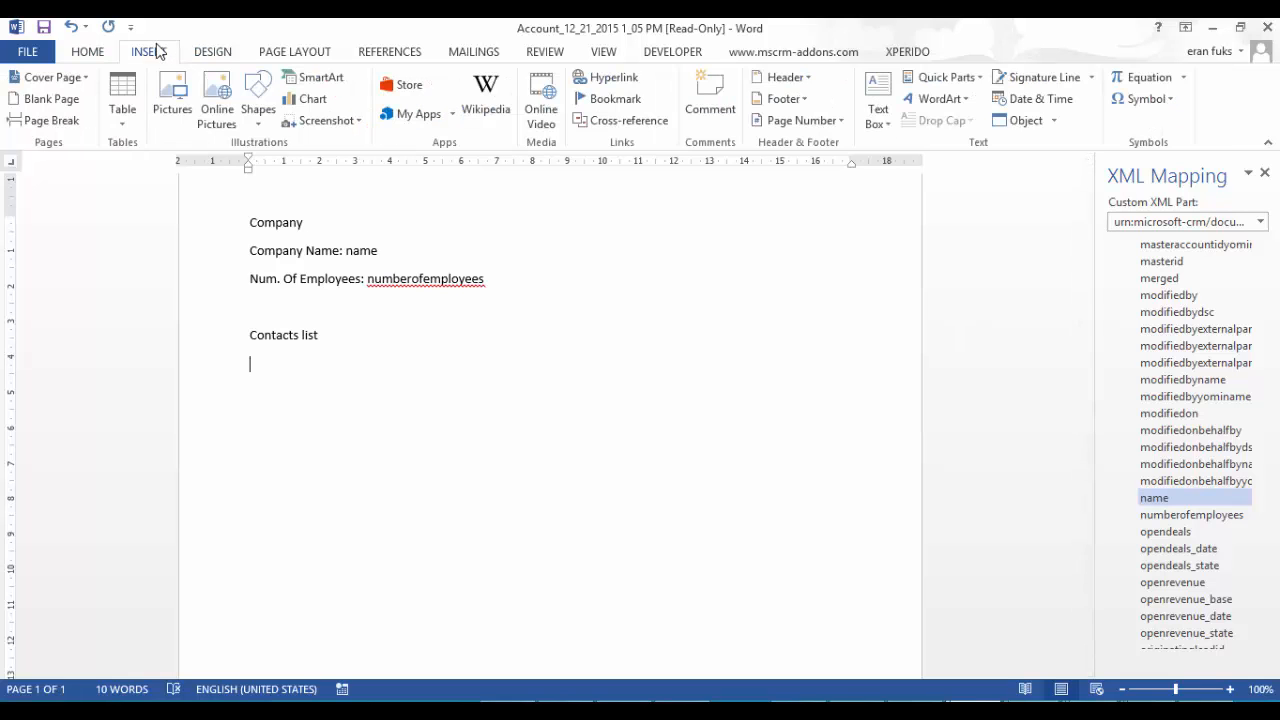
pyautogui.click(122, 98)
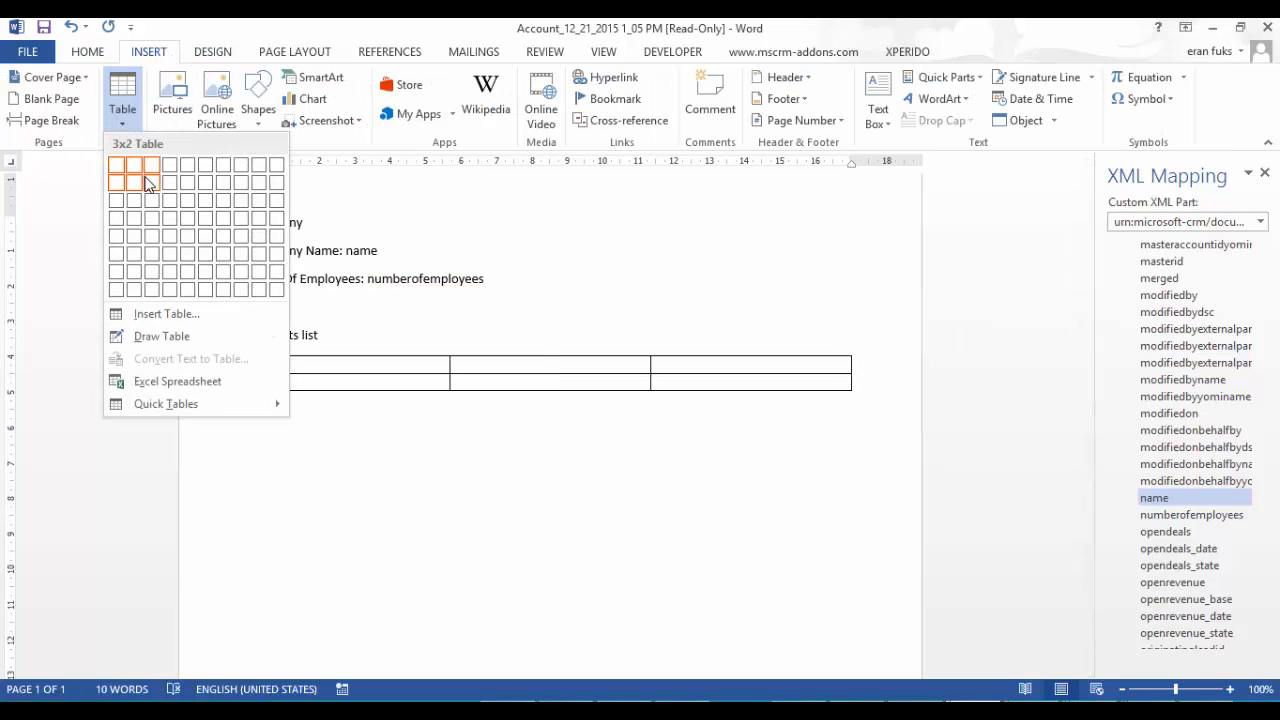
pyautogui.click(150, 181)
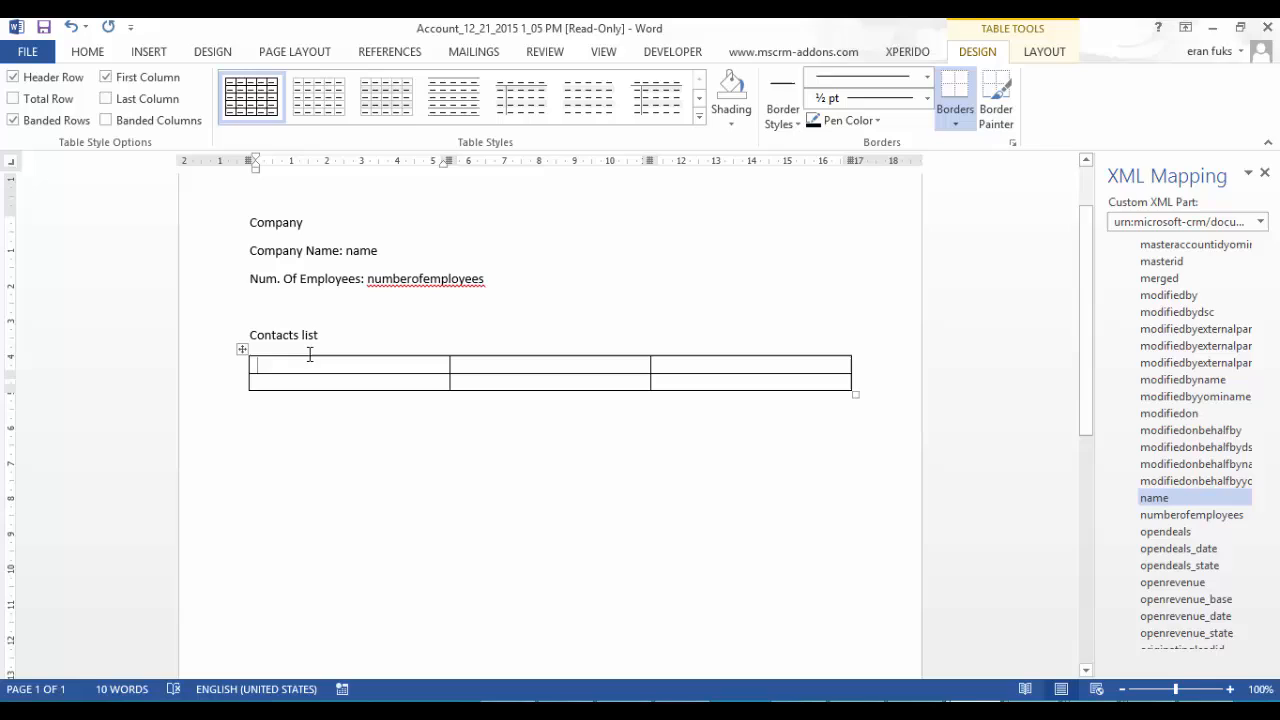
# Type First Name, Last Name and Email into the table's first-row cells.
pyautogui.write('First')
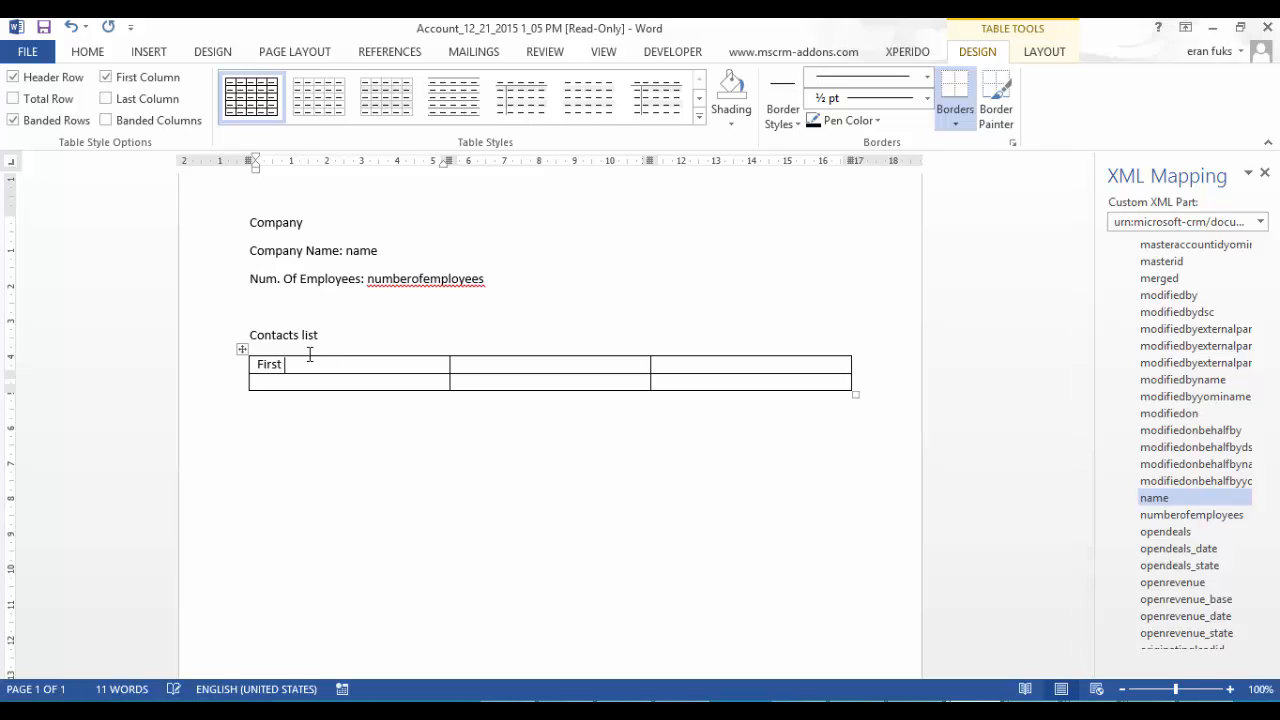
pyautogui.write('Name')
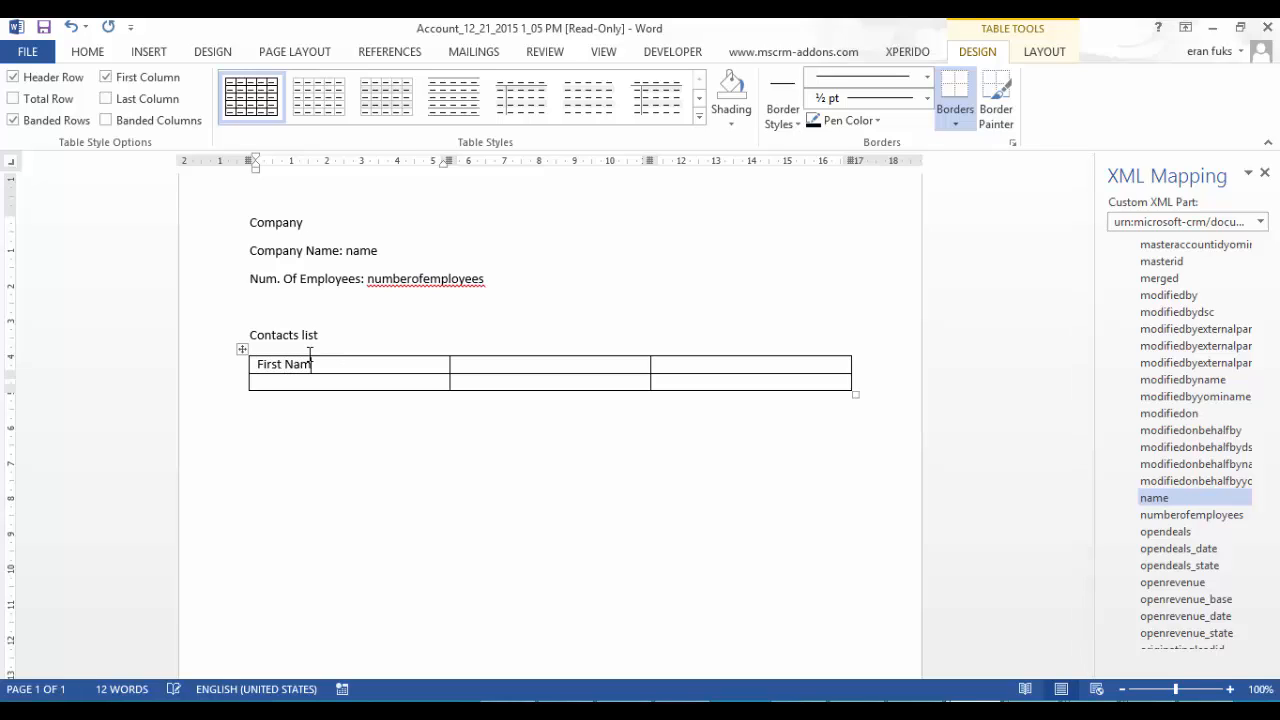
pyautogui.write('Las')
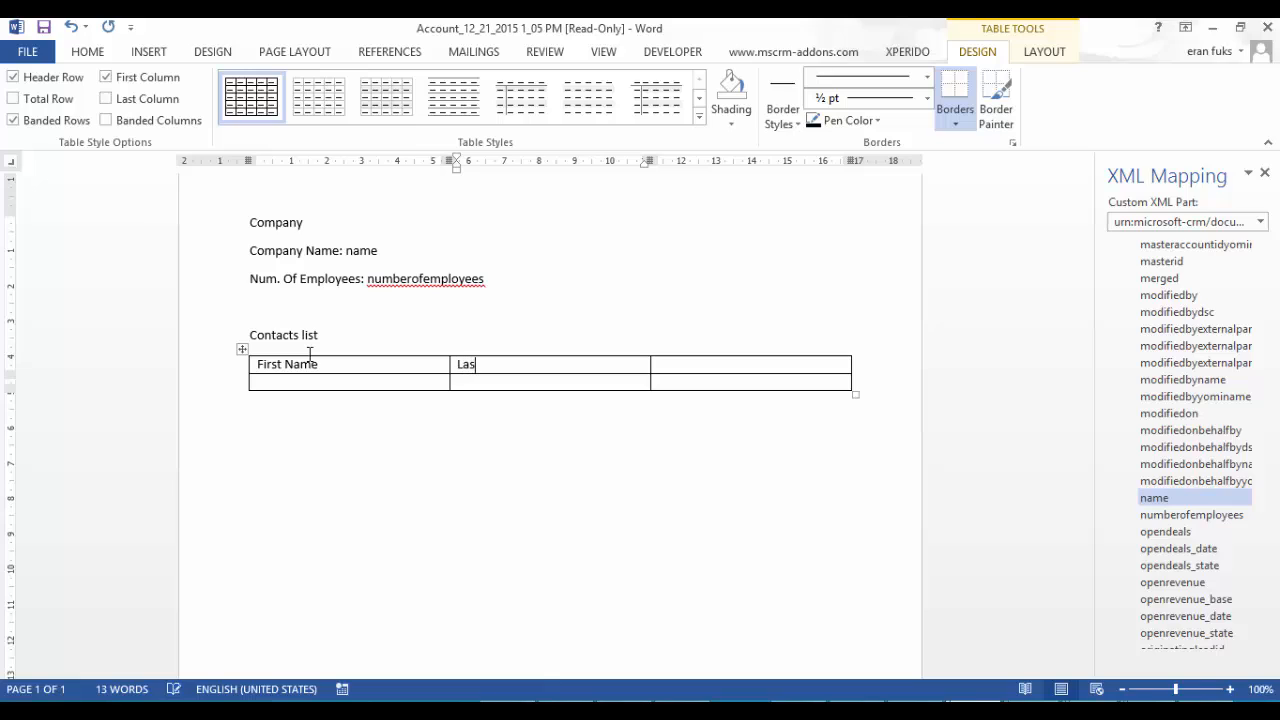
pyautogui.write('t Name')
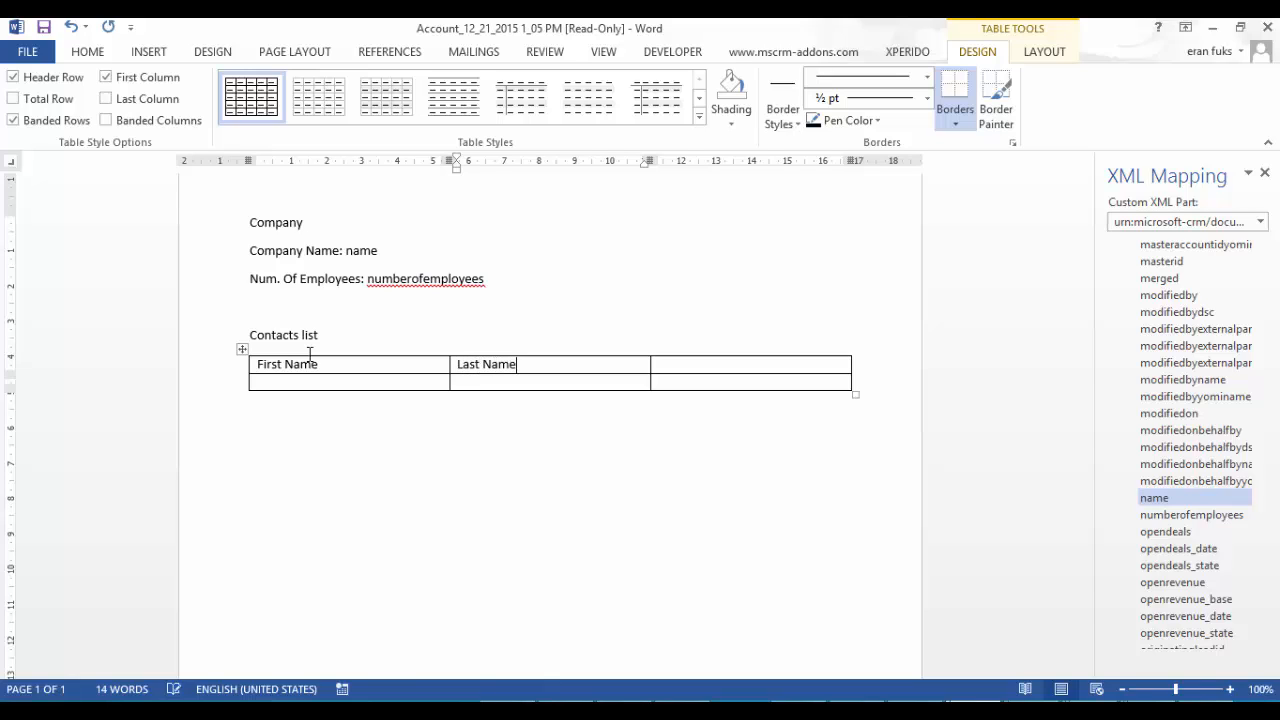
pyautogui.write('E')
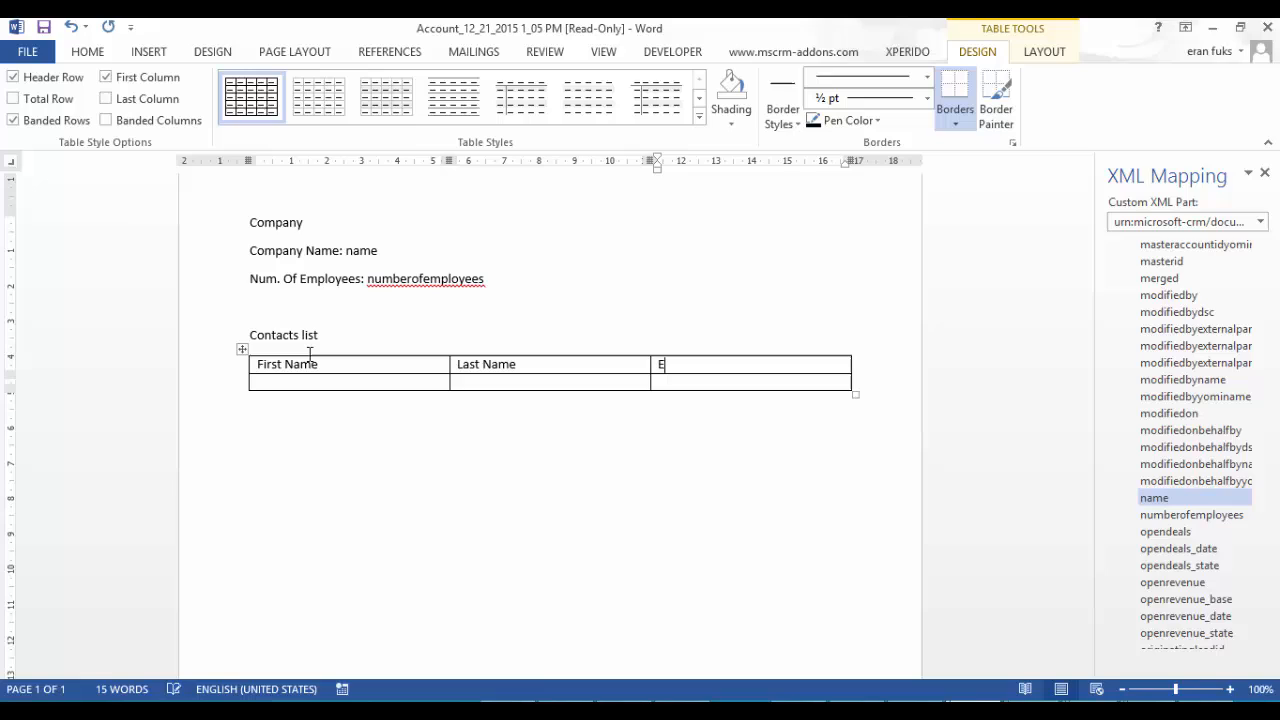
pyautogui.write('mail')
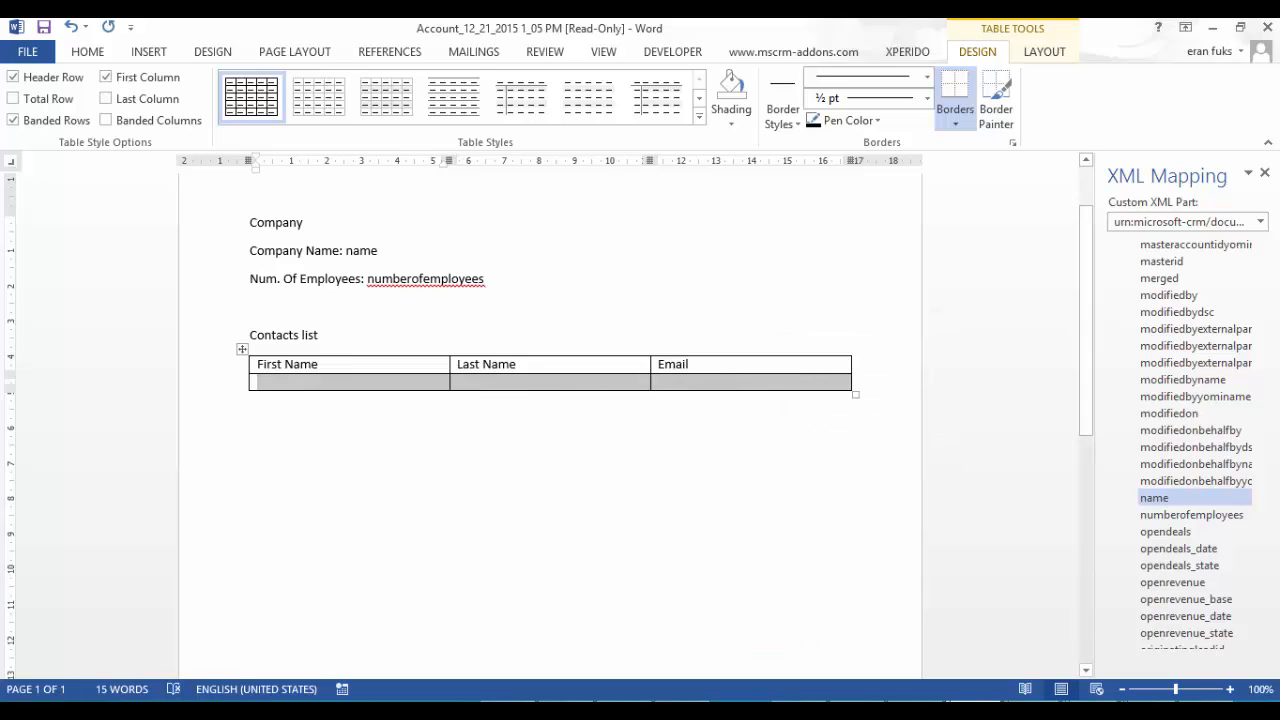
# Insert the firstname, lastname and emailaddress1 content controls into the second-row cells.
pyautogui.scroll(-3)
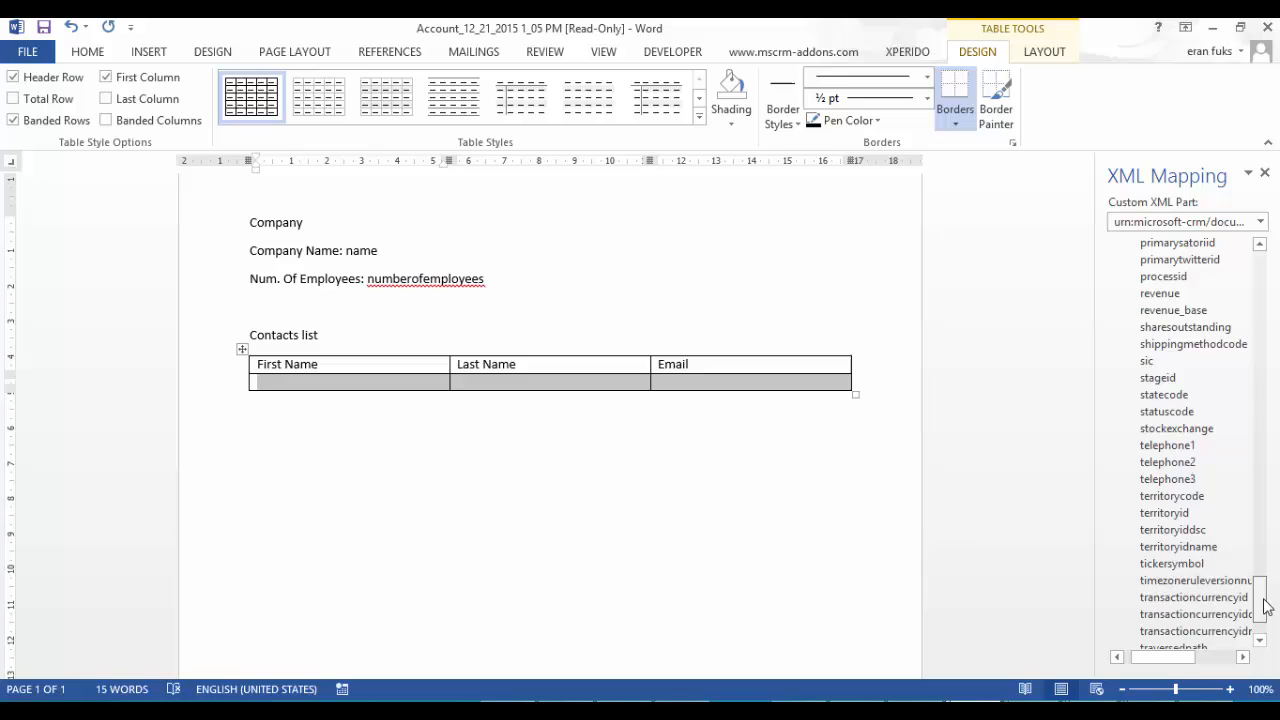
pyautogui.scroll(-3)
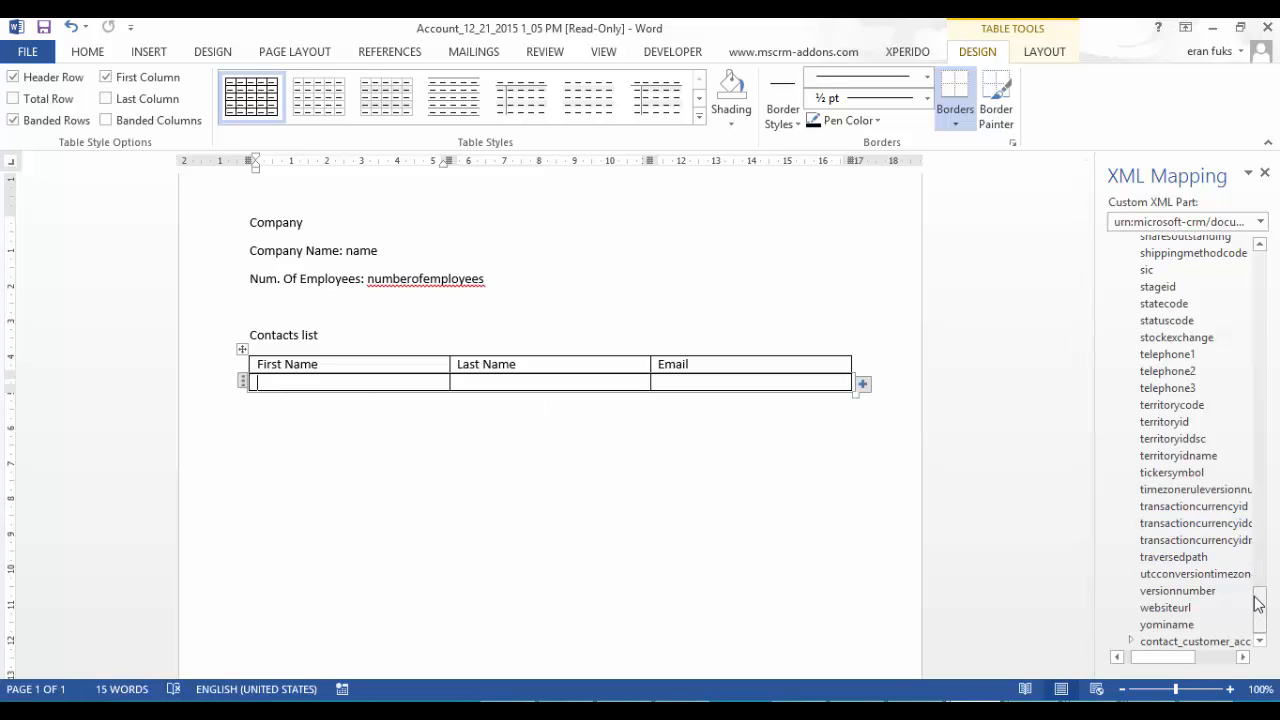
pyautogui.click(1131, 640)
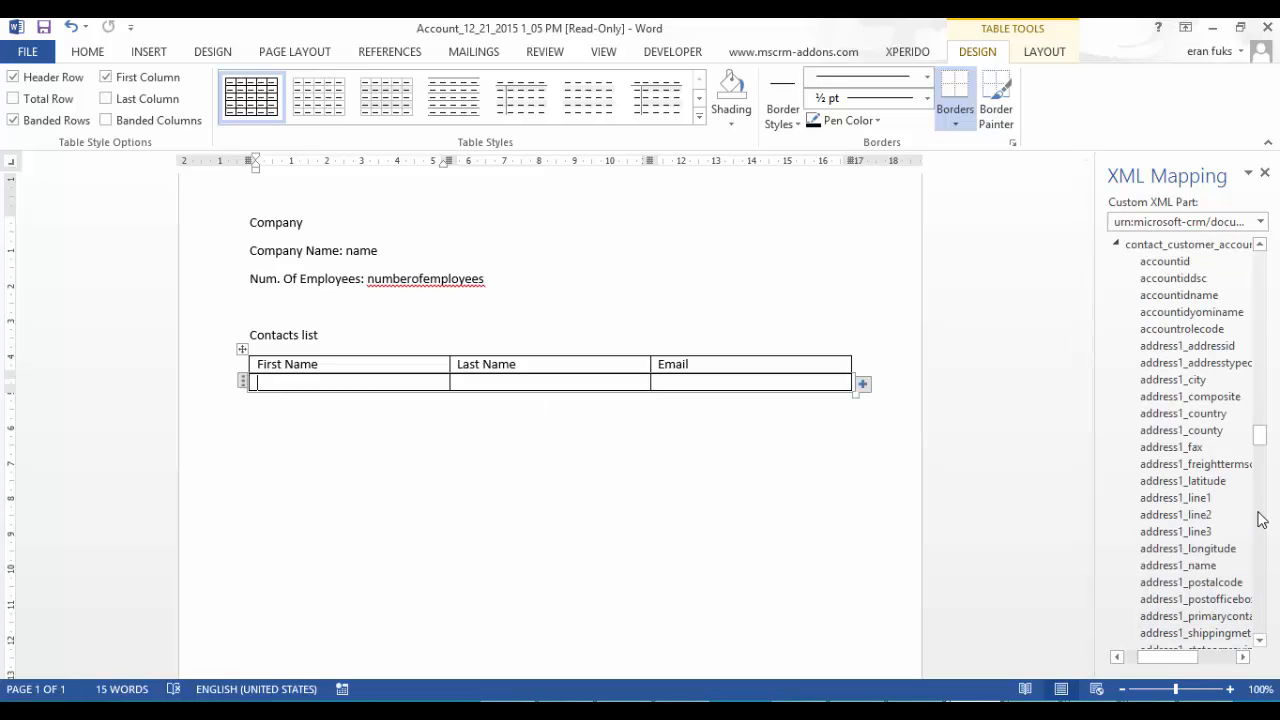
pyautogui.scroll(-3)
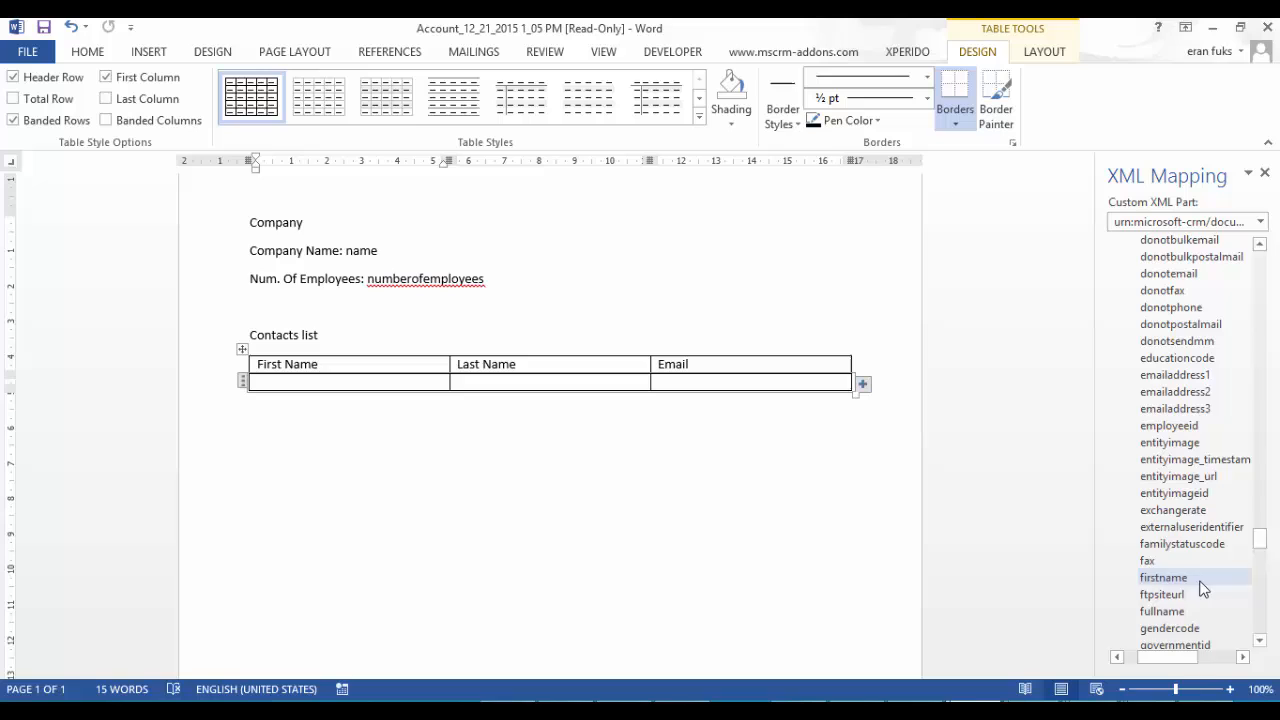
pyautogui.doubleClick(1163, 577)
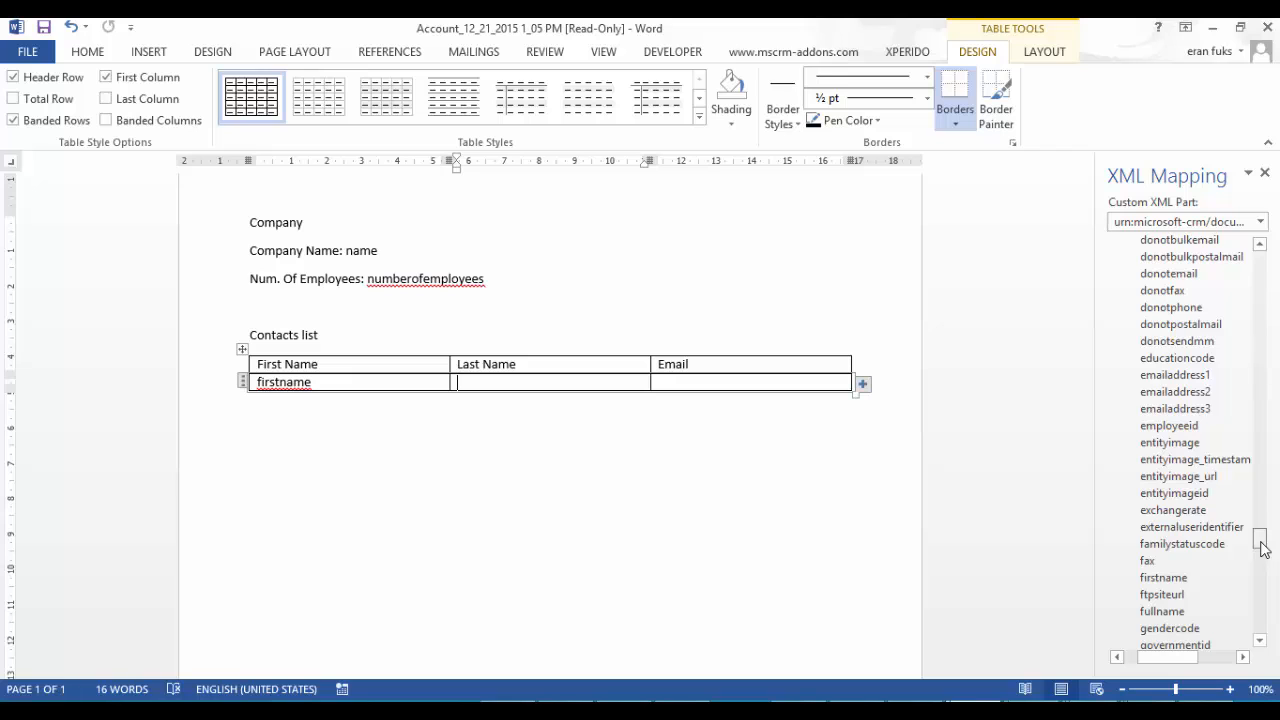
pyautogui.scroll(-3)
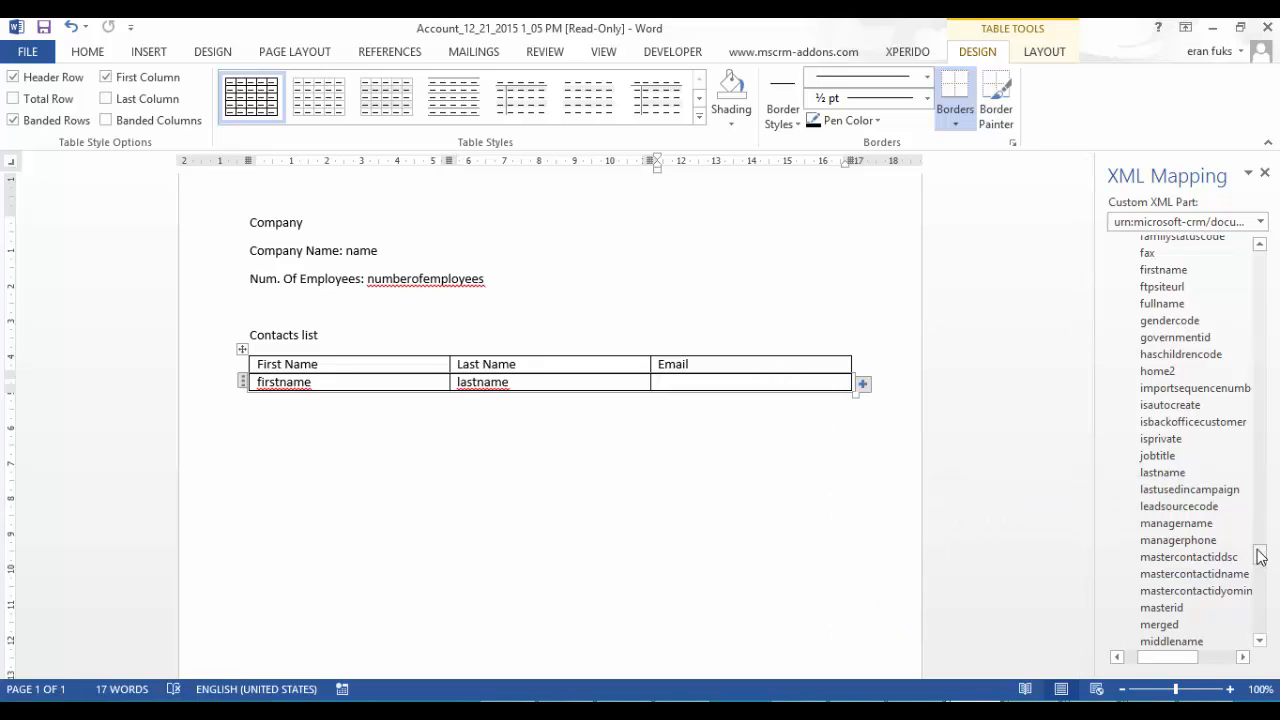
pyautogui.scroll(3)
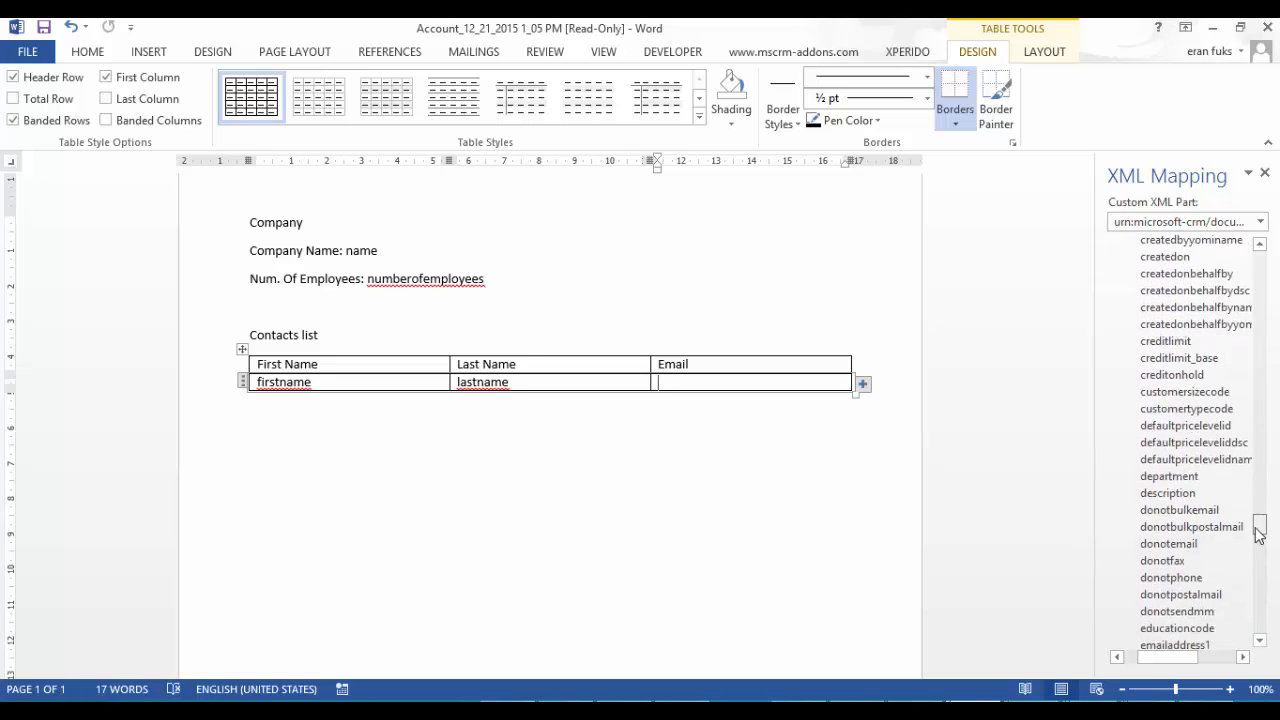
pyautogui.rightClick(1177, 482)
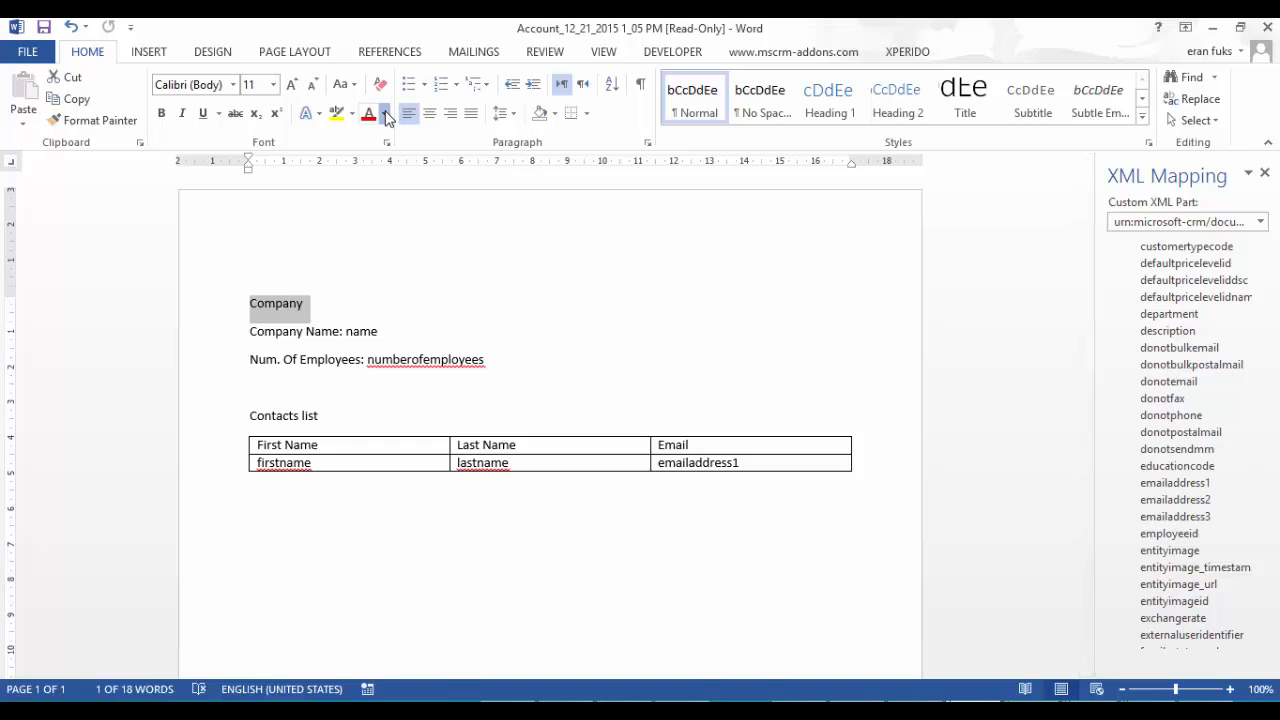
# Color the Company and Contacts list headings grey, then open the File Info page.
pyautogui.click(388, 113)
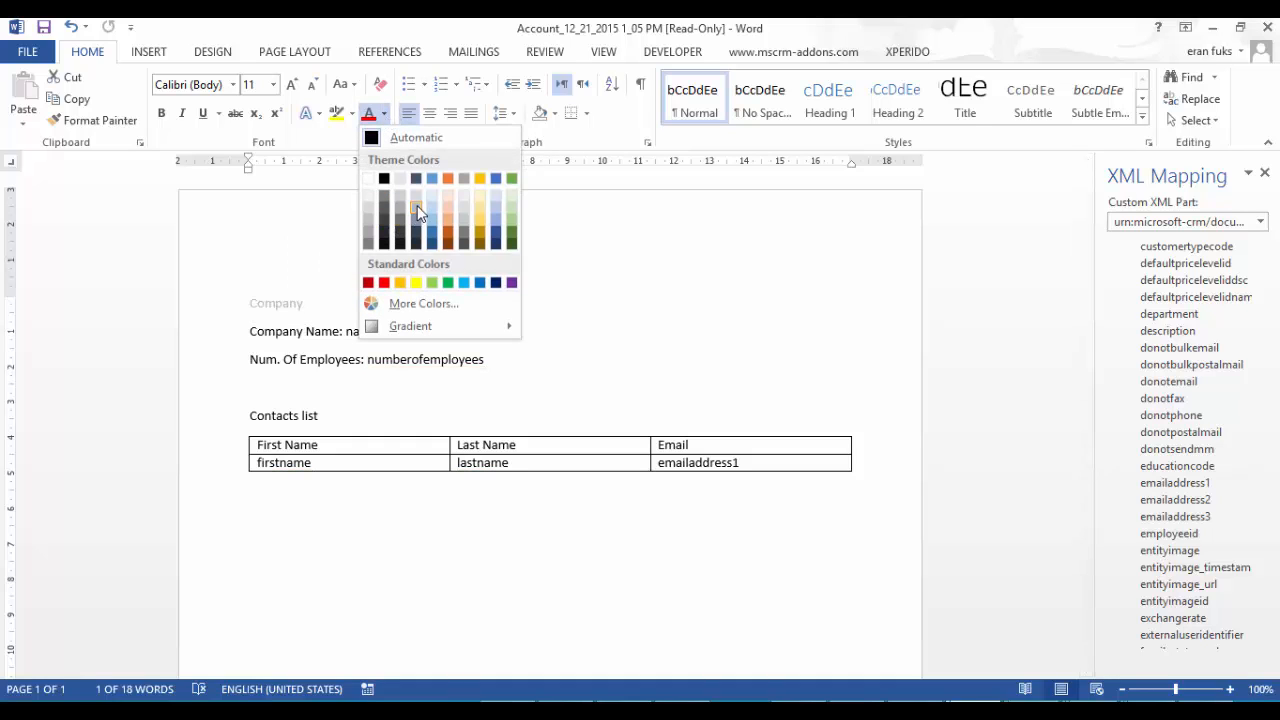
pyautogui.moveTo(418, 220)
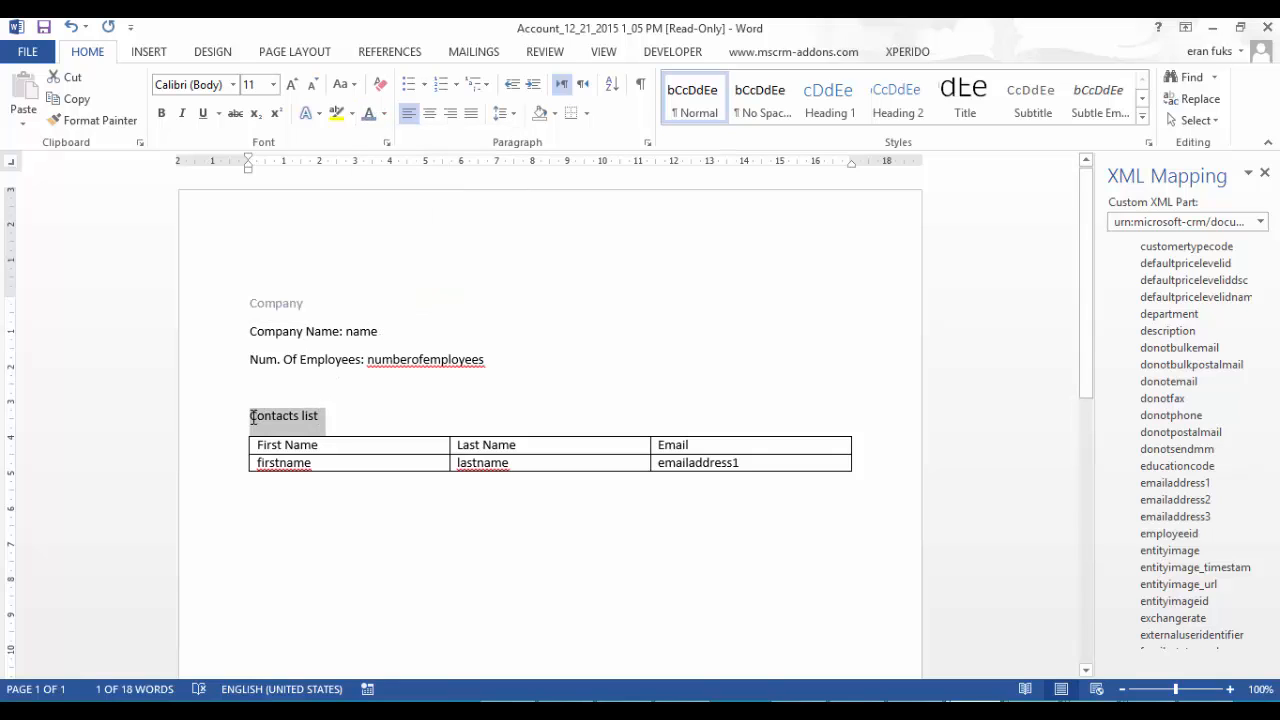
pyautogui.doubleClick(276, 303)
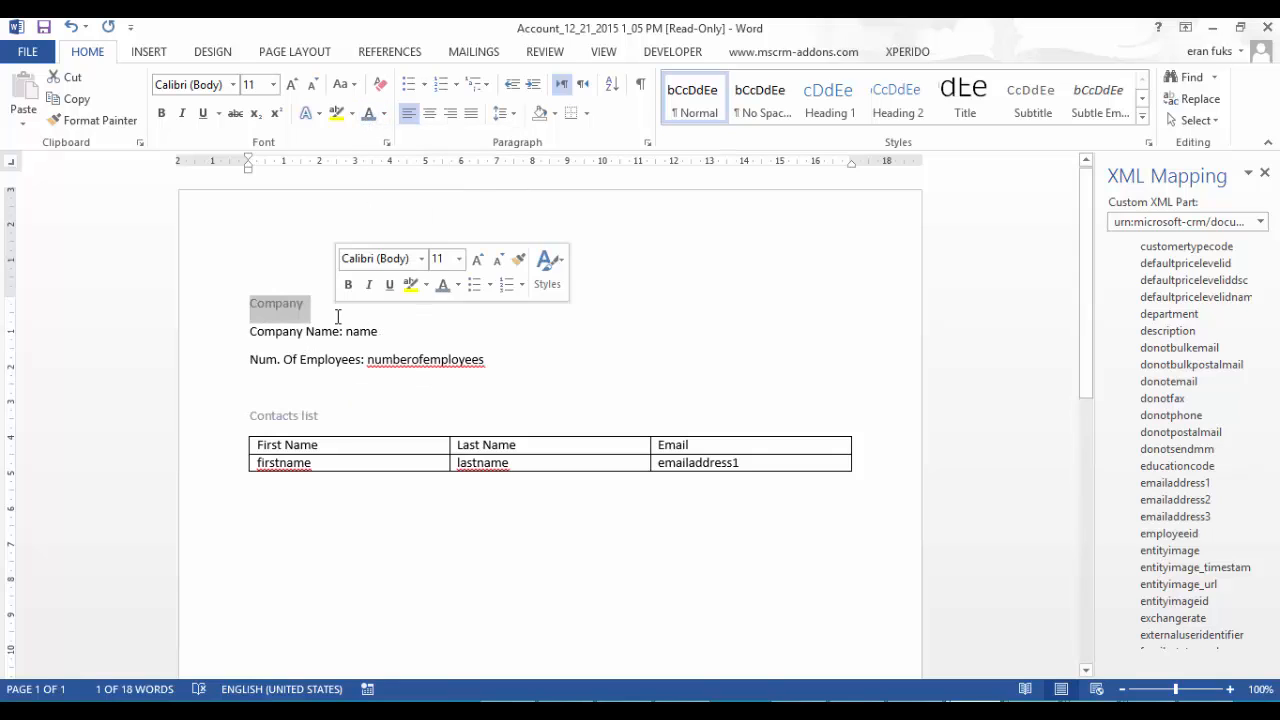
pyautogui.click(27, 51)
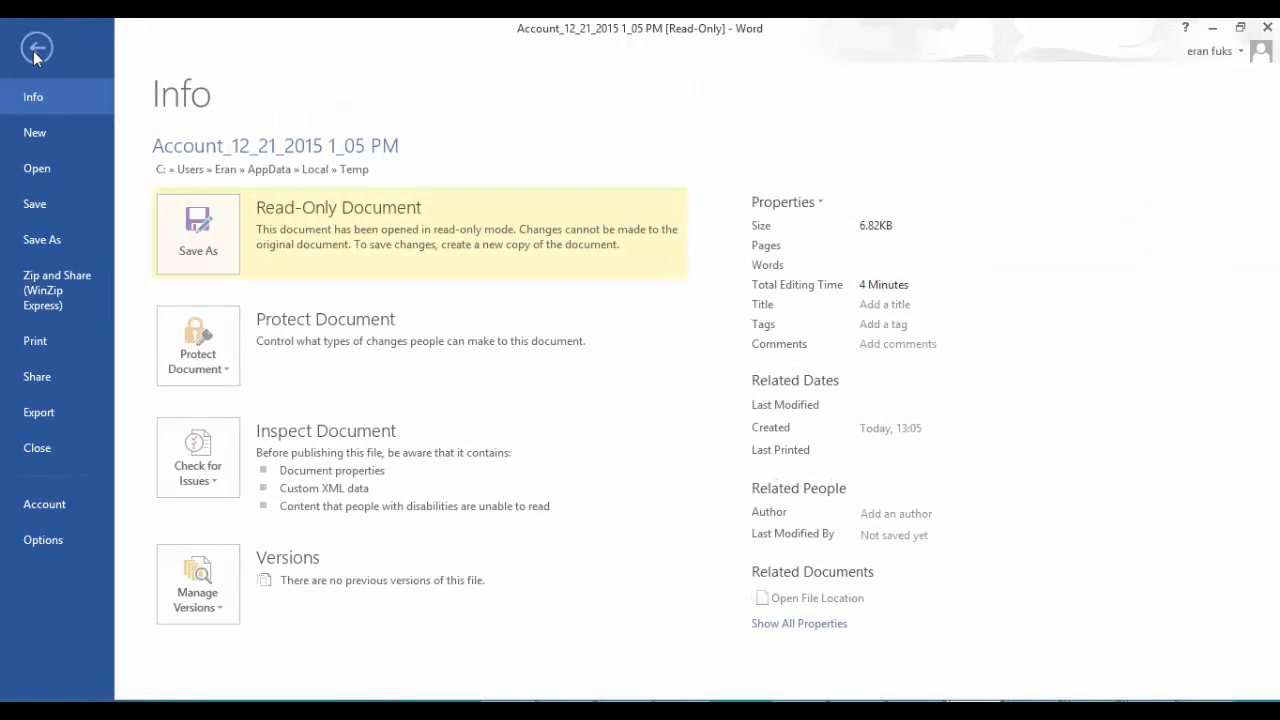
# Save a copy of the template to this computer, browsing for the folder.
pyautogui.click(42, 239)
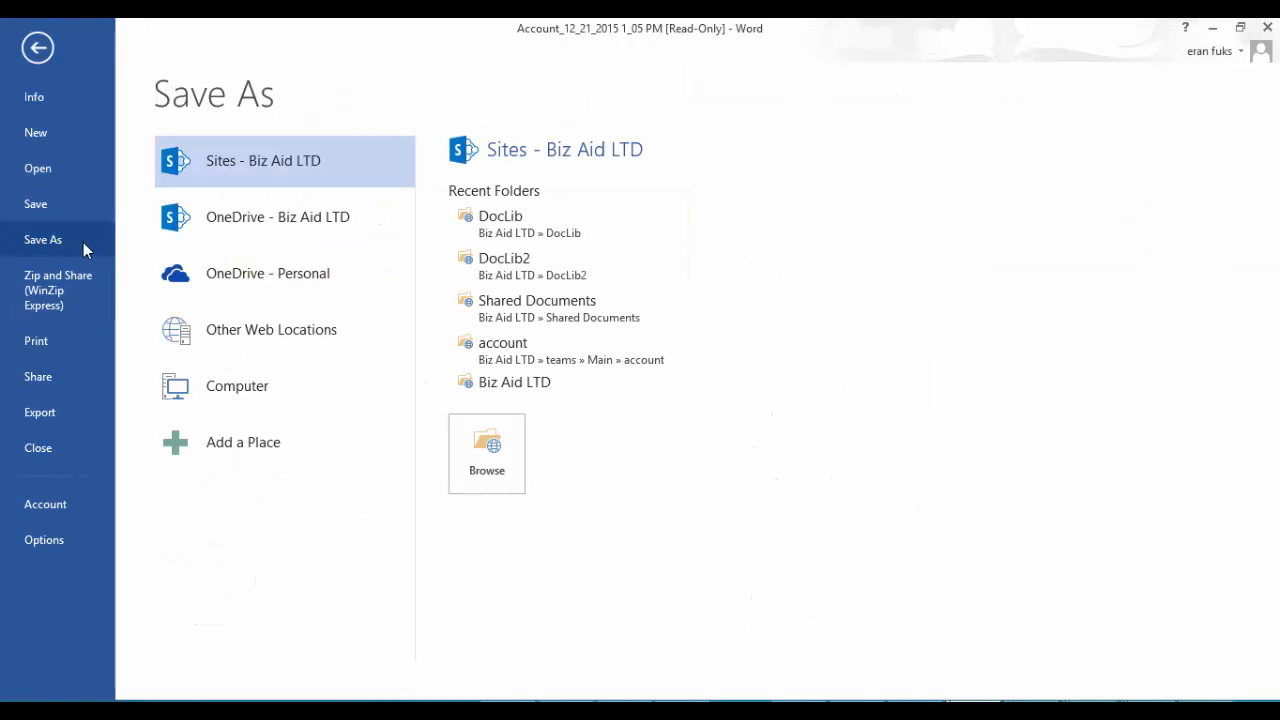
pyautogui.click(237, 386)
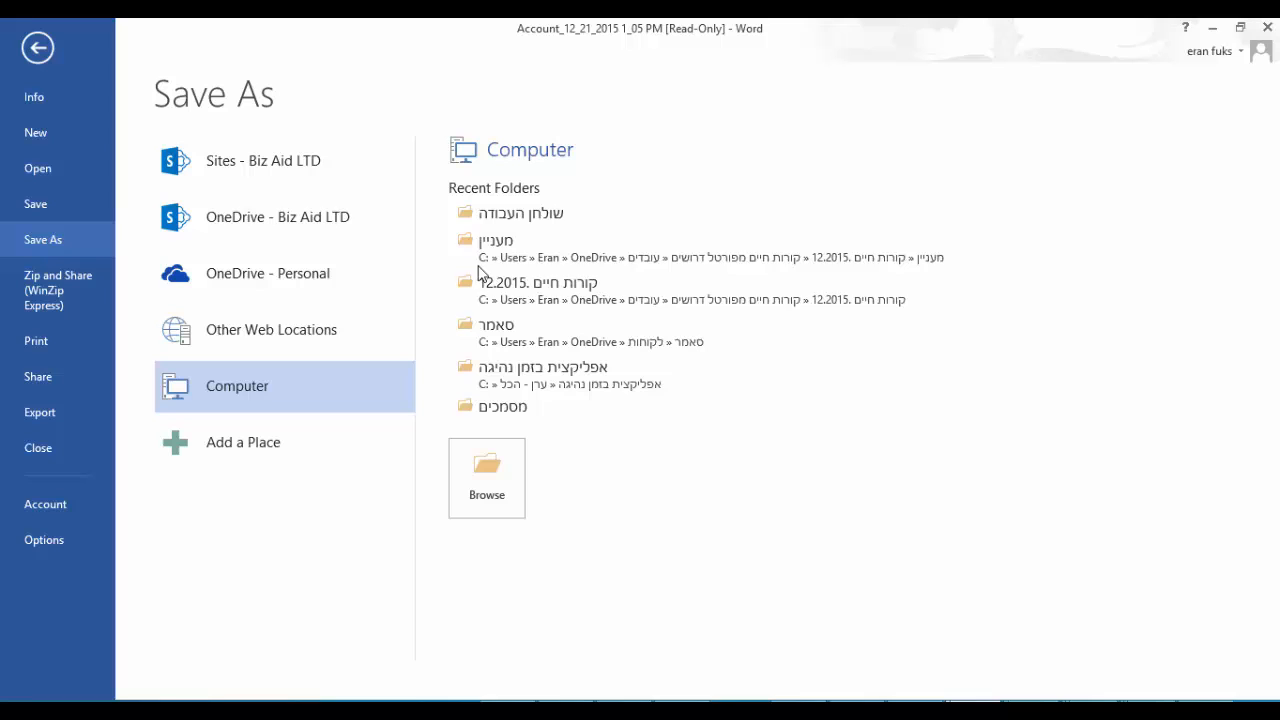
pyautogui.click(486, 471)
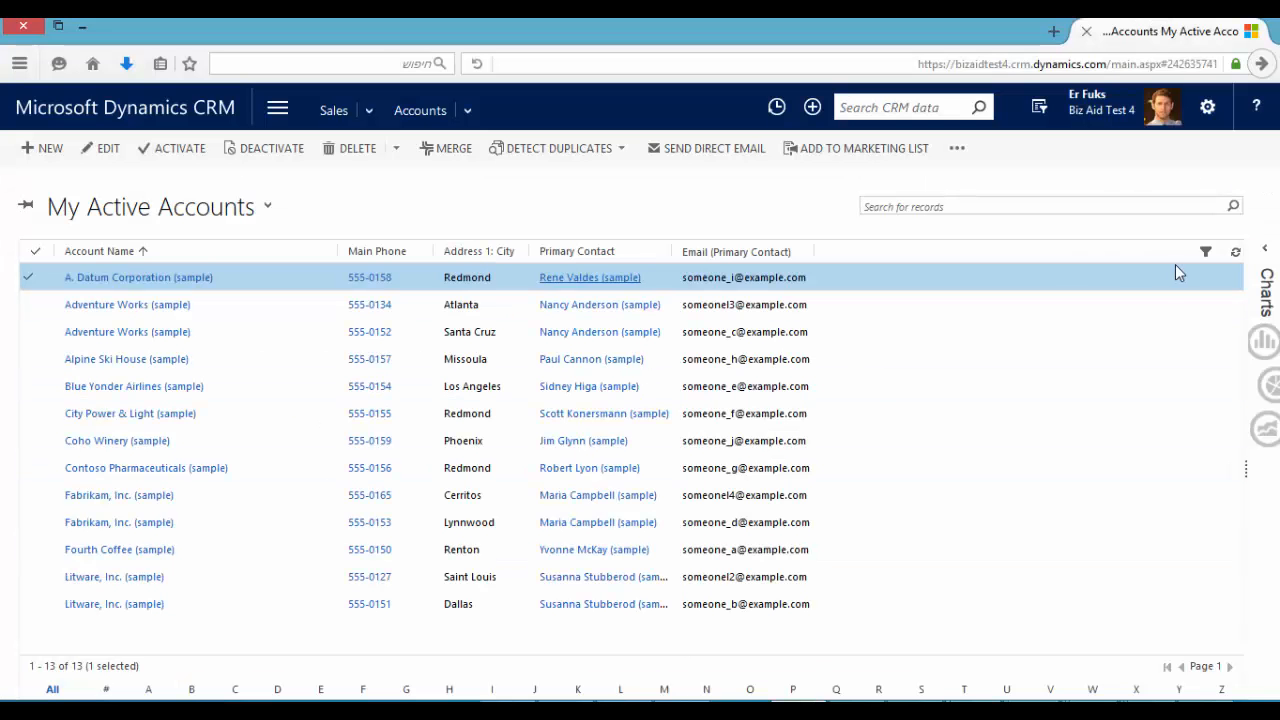
# Upload the saved .docx as a personal Word template for the A. Datum Corporation account.
pyautogui.click(956, 148)
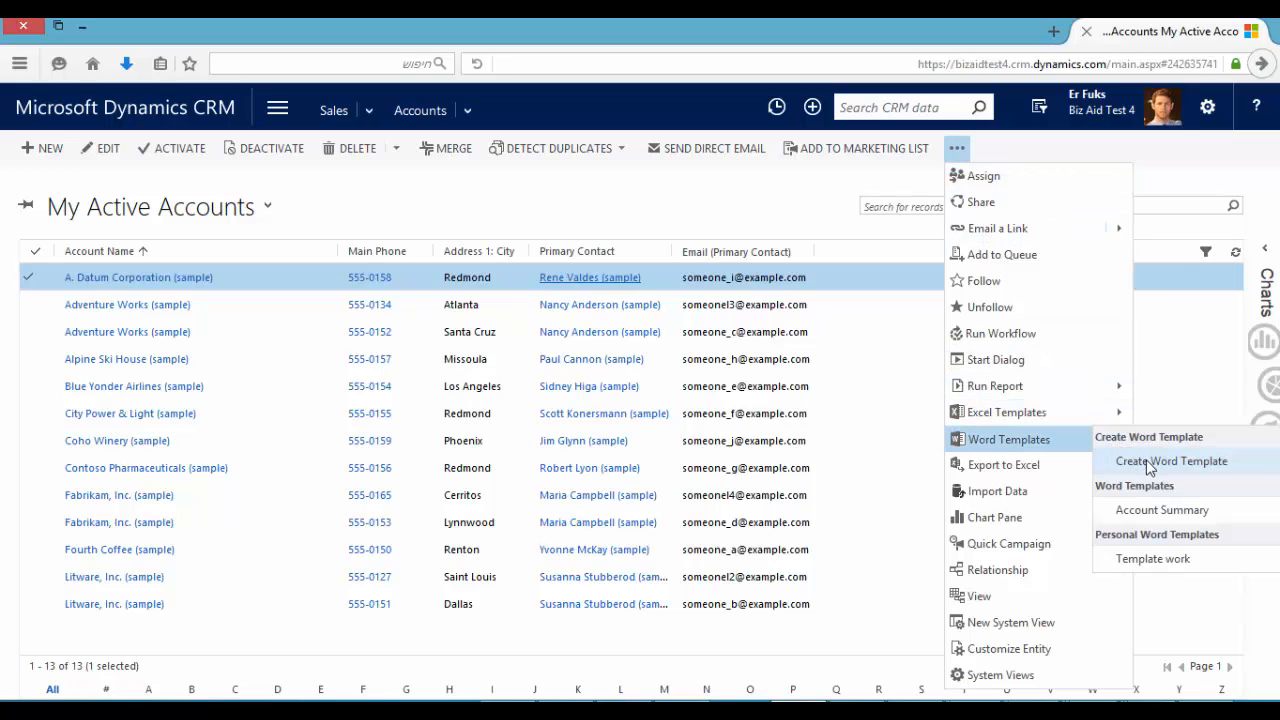
pyautogui.click(1170, 461)
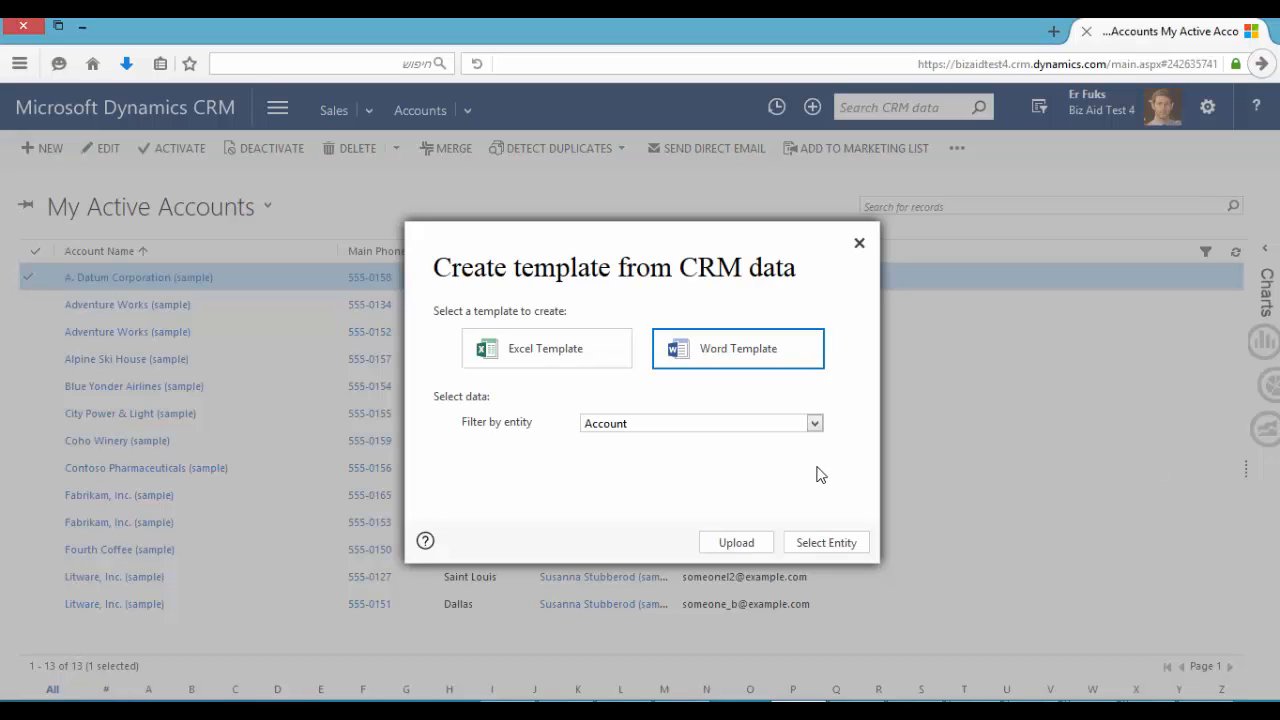
pyautogui.click(826, 542)
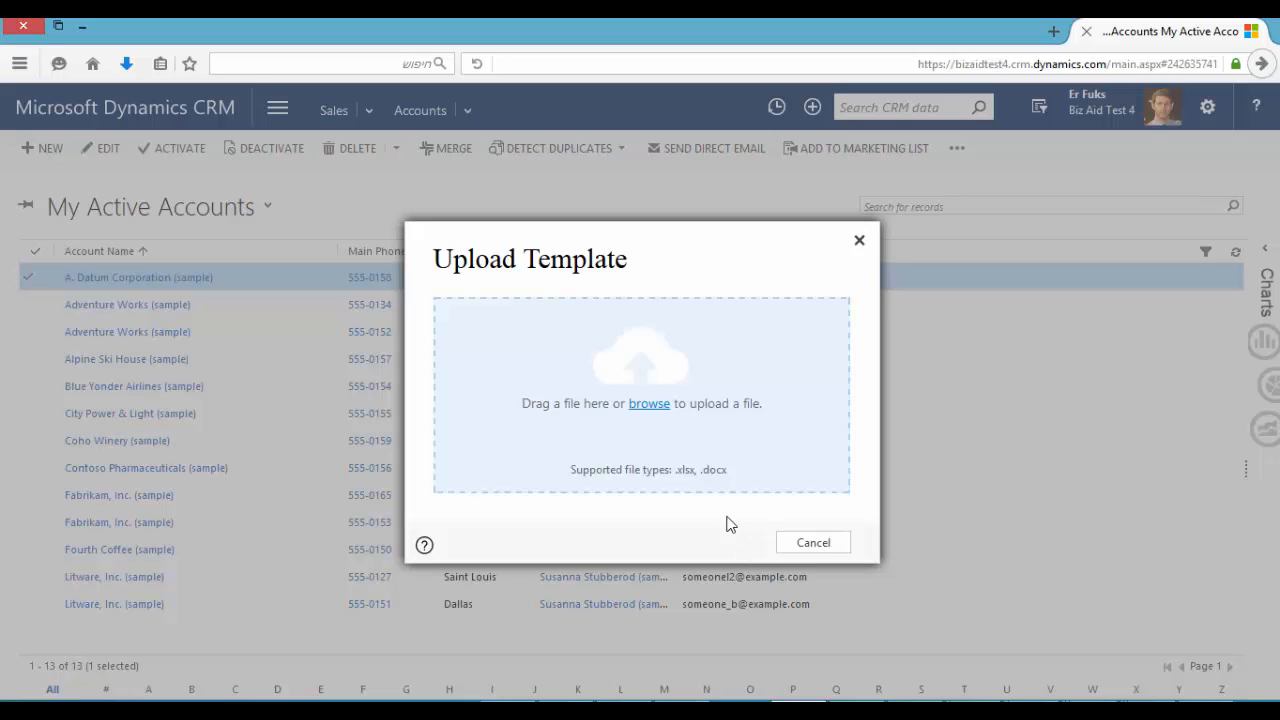
pyautogui.click(648, 403)
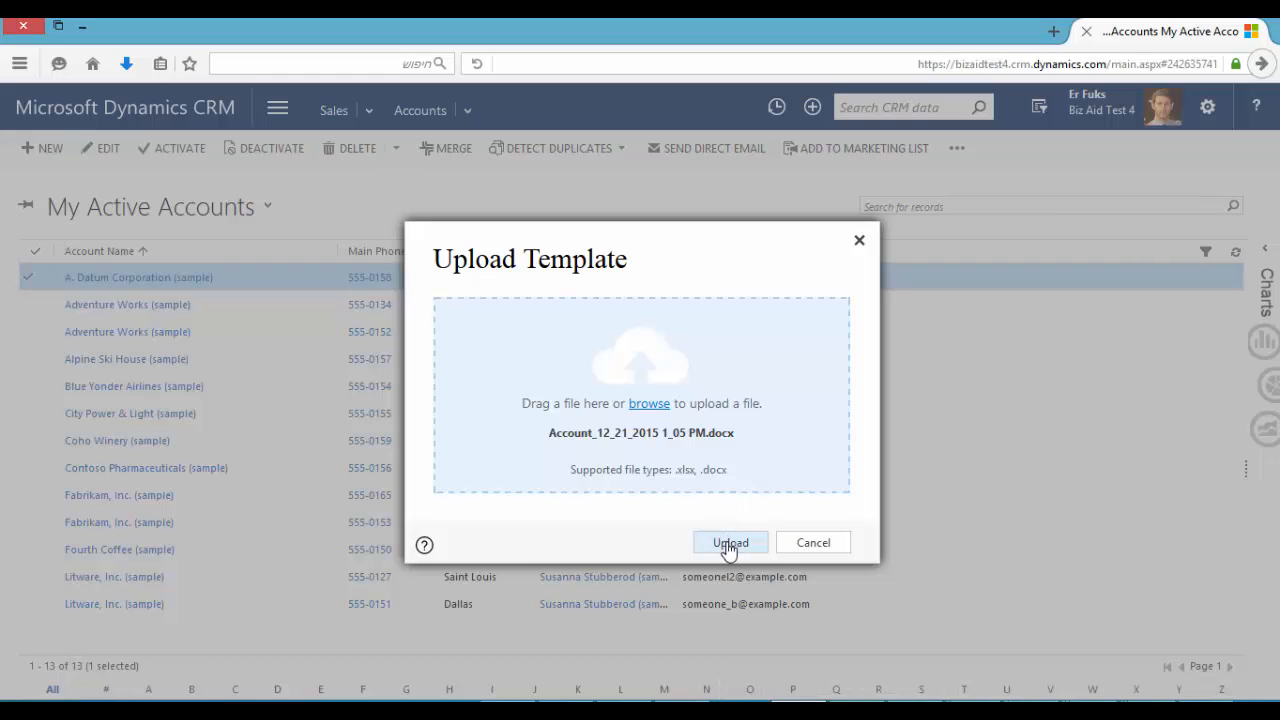
pyautogui.click(730, 542)
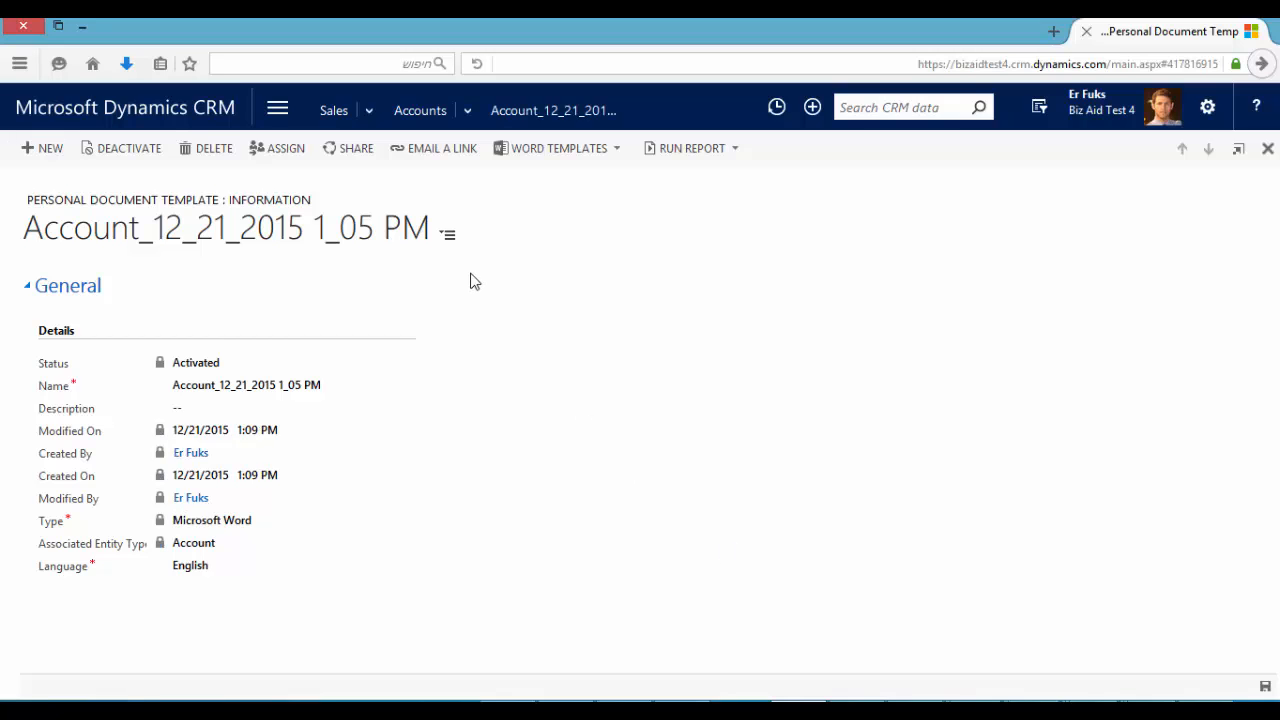
# Close the Personal Document Template form to return to My Active Accounts.
pyautogui.click(419, 110)
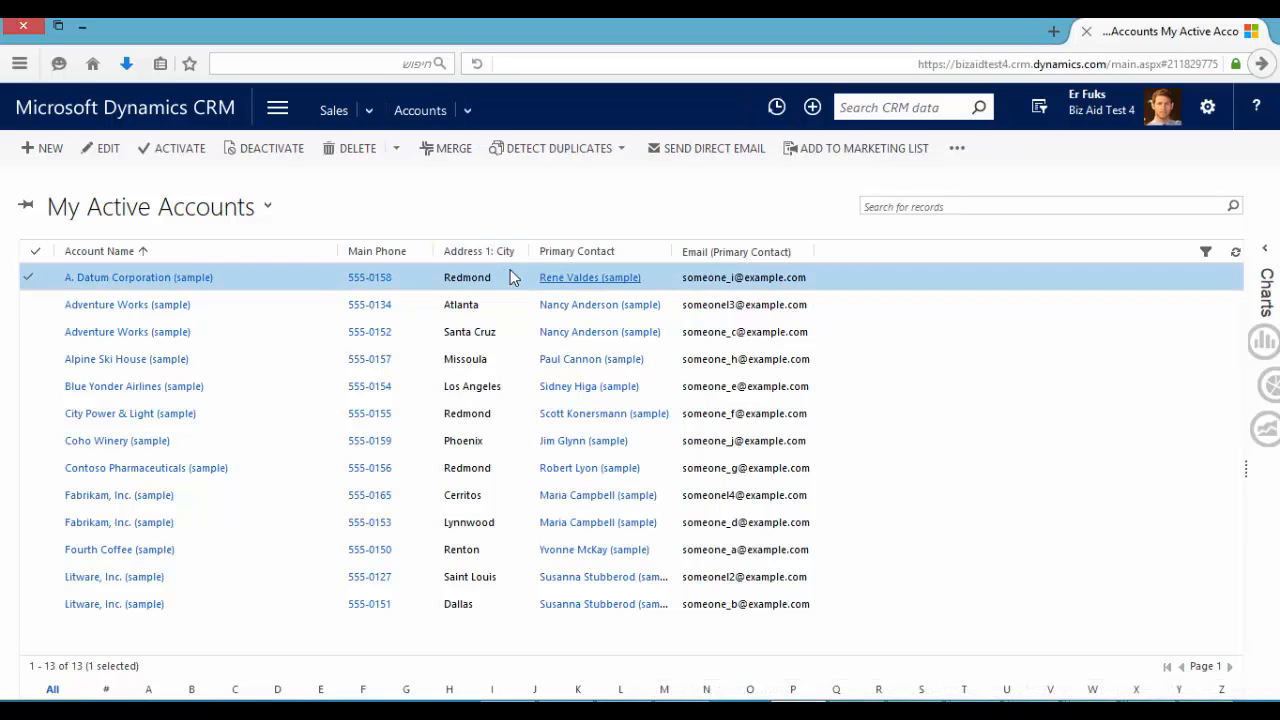
pyautogui.moveTo(850, 222)
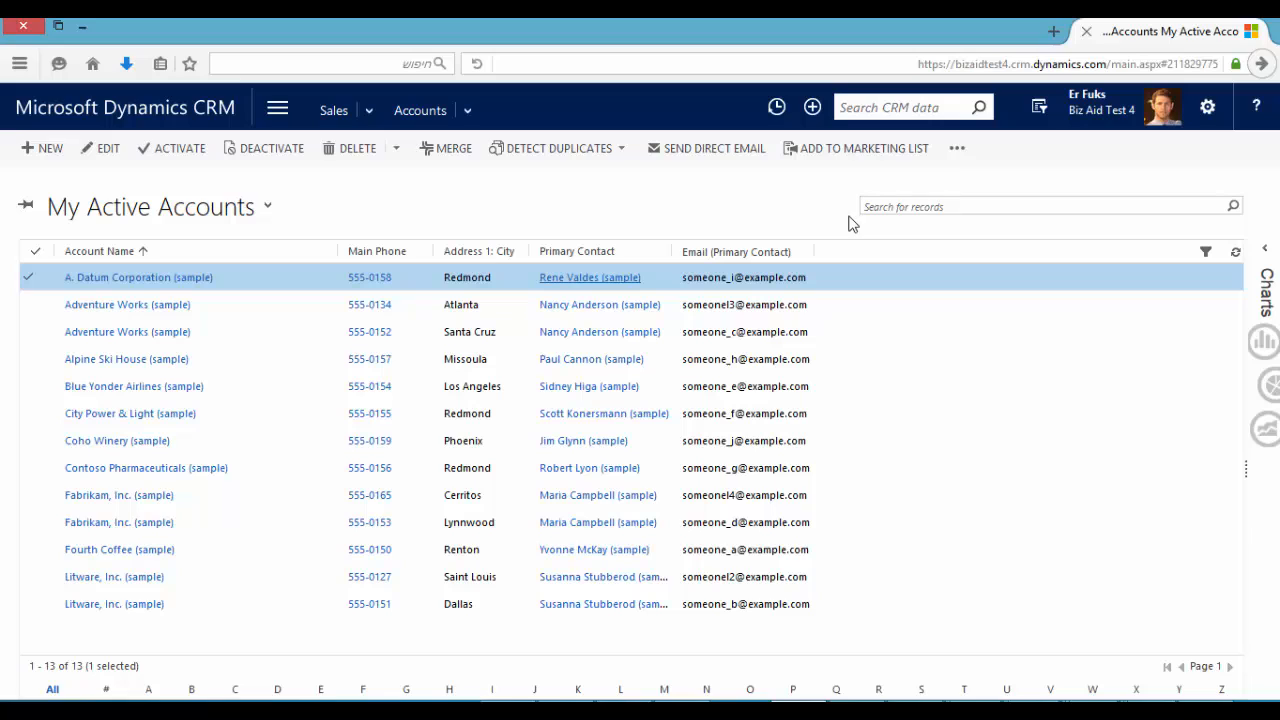
# Generate A. Datum Corporation's document from the Account_12_21_2015 1_05 PM template and open it in Word.
pyautogui.click(956, 148)
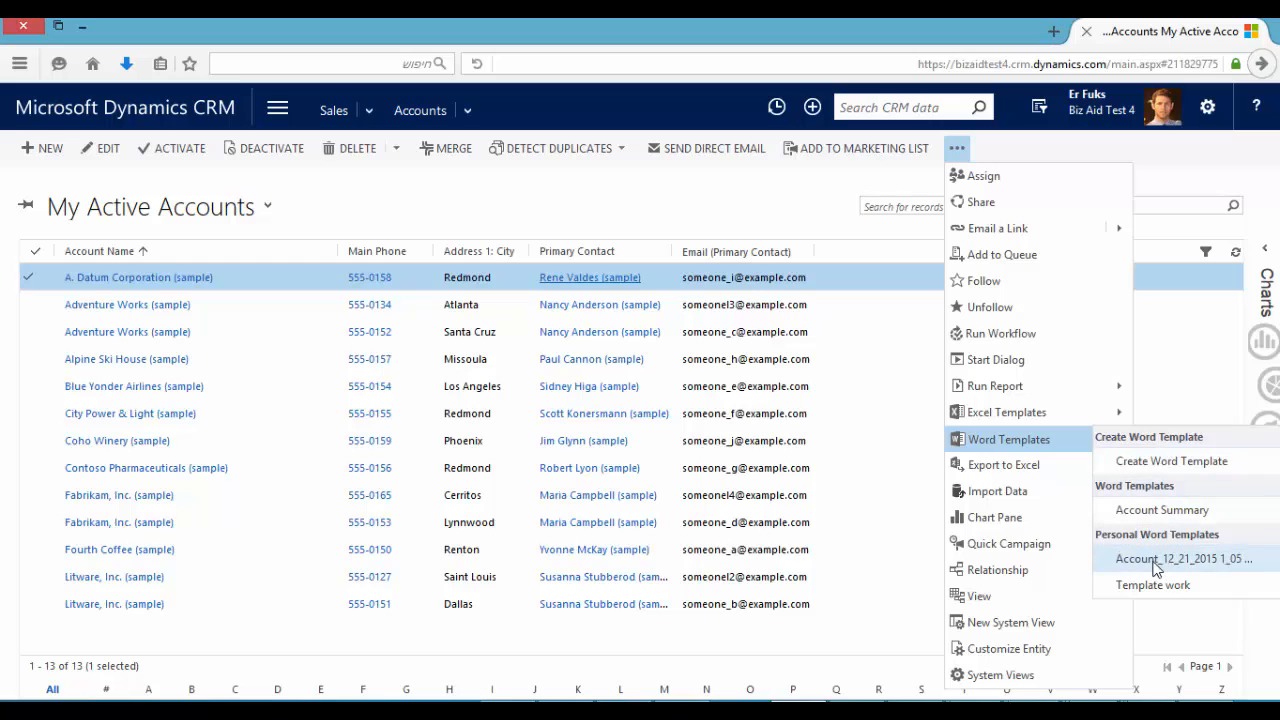
pyautogui.moveTo(1183, 558)
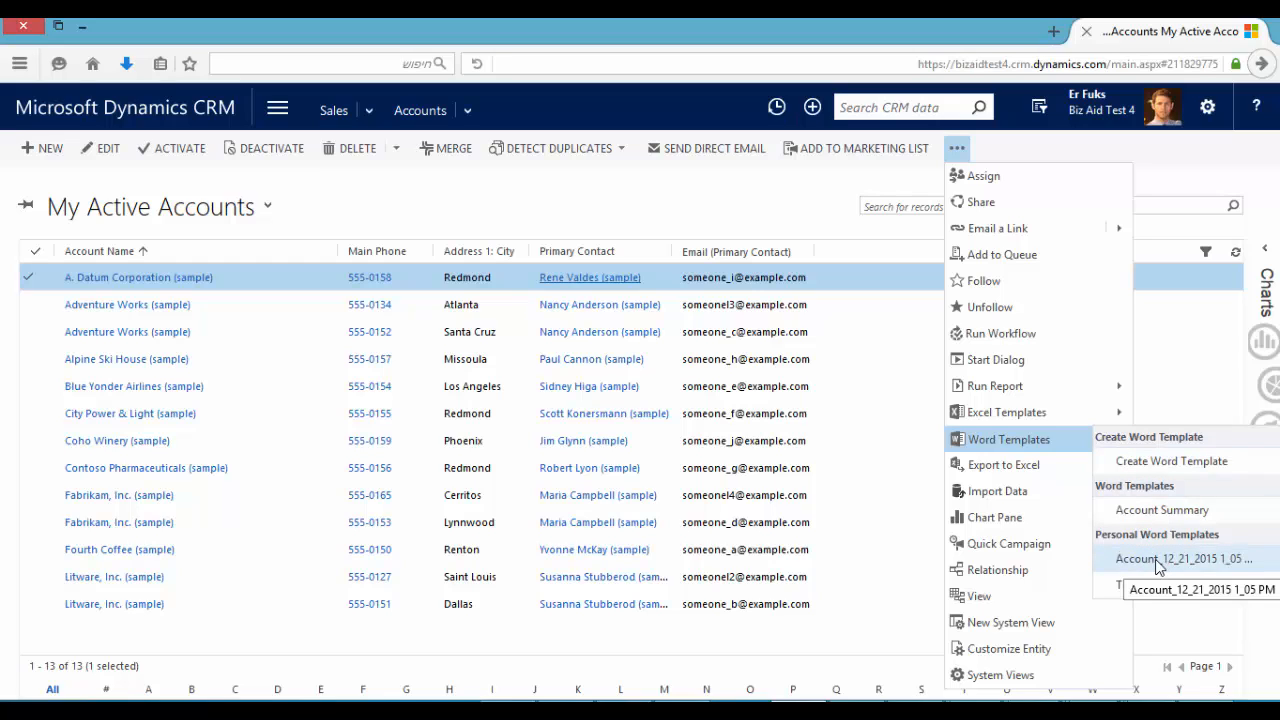
pyautogui.click(1184, 558)
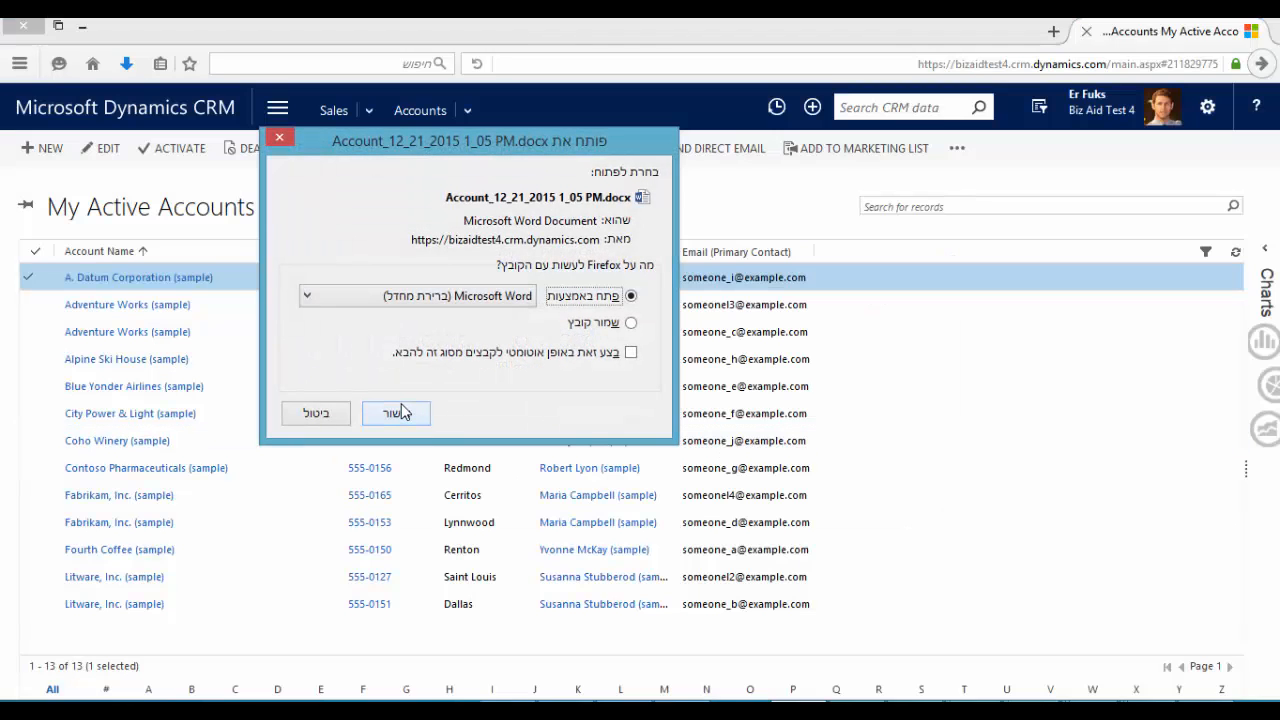
pyautogui.click(396, 413)
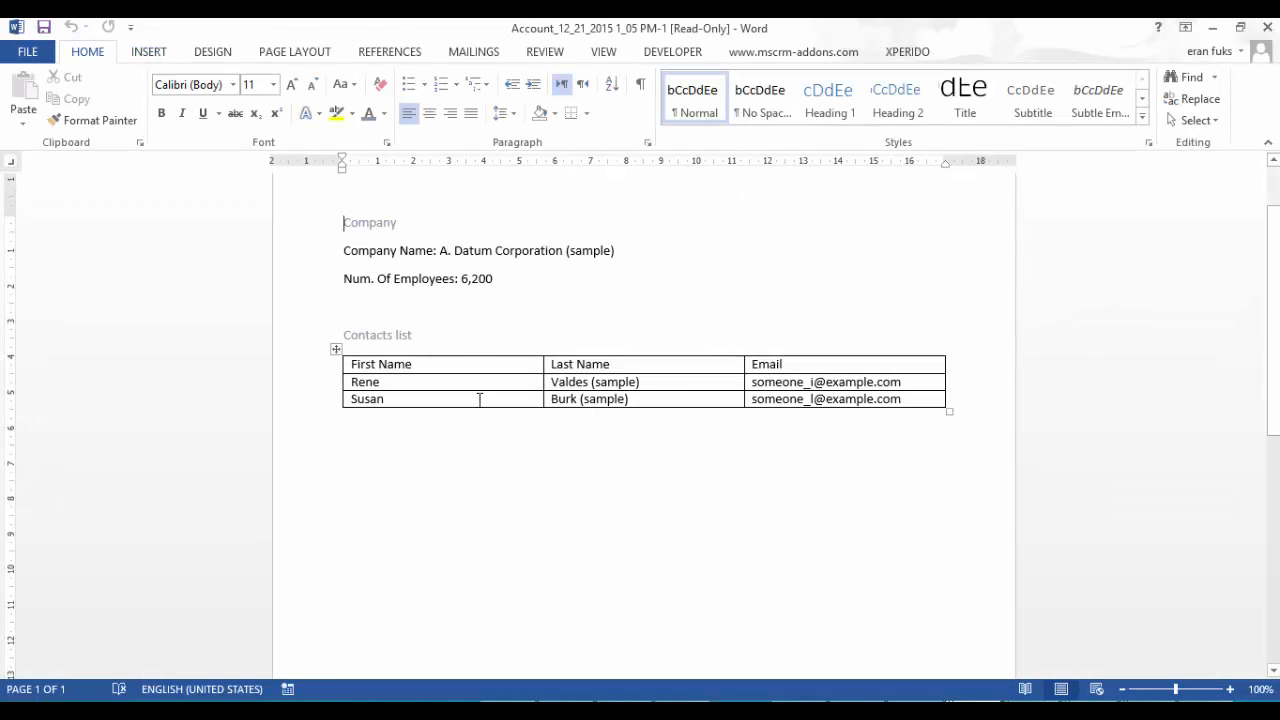